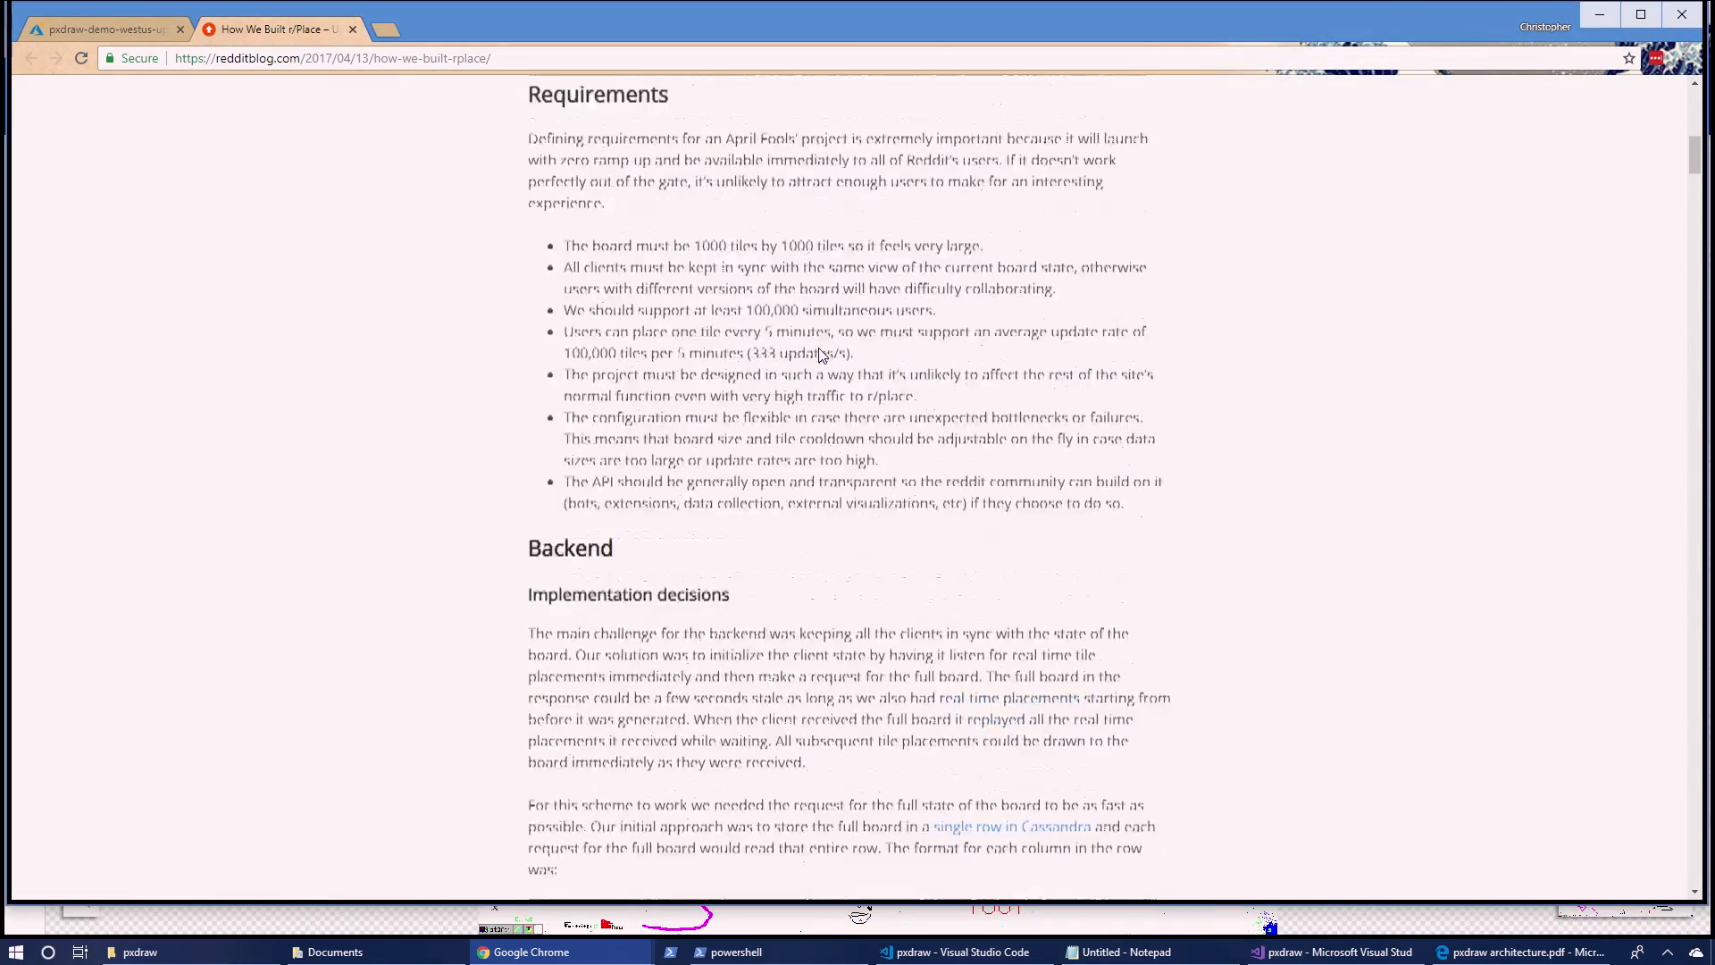
Review the r/Place 'Draw a tile' diagram, then switch to Visual Studio
scroll(up, 3)
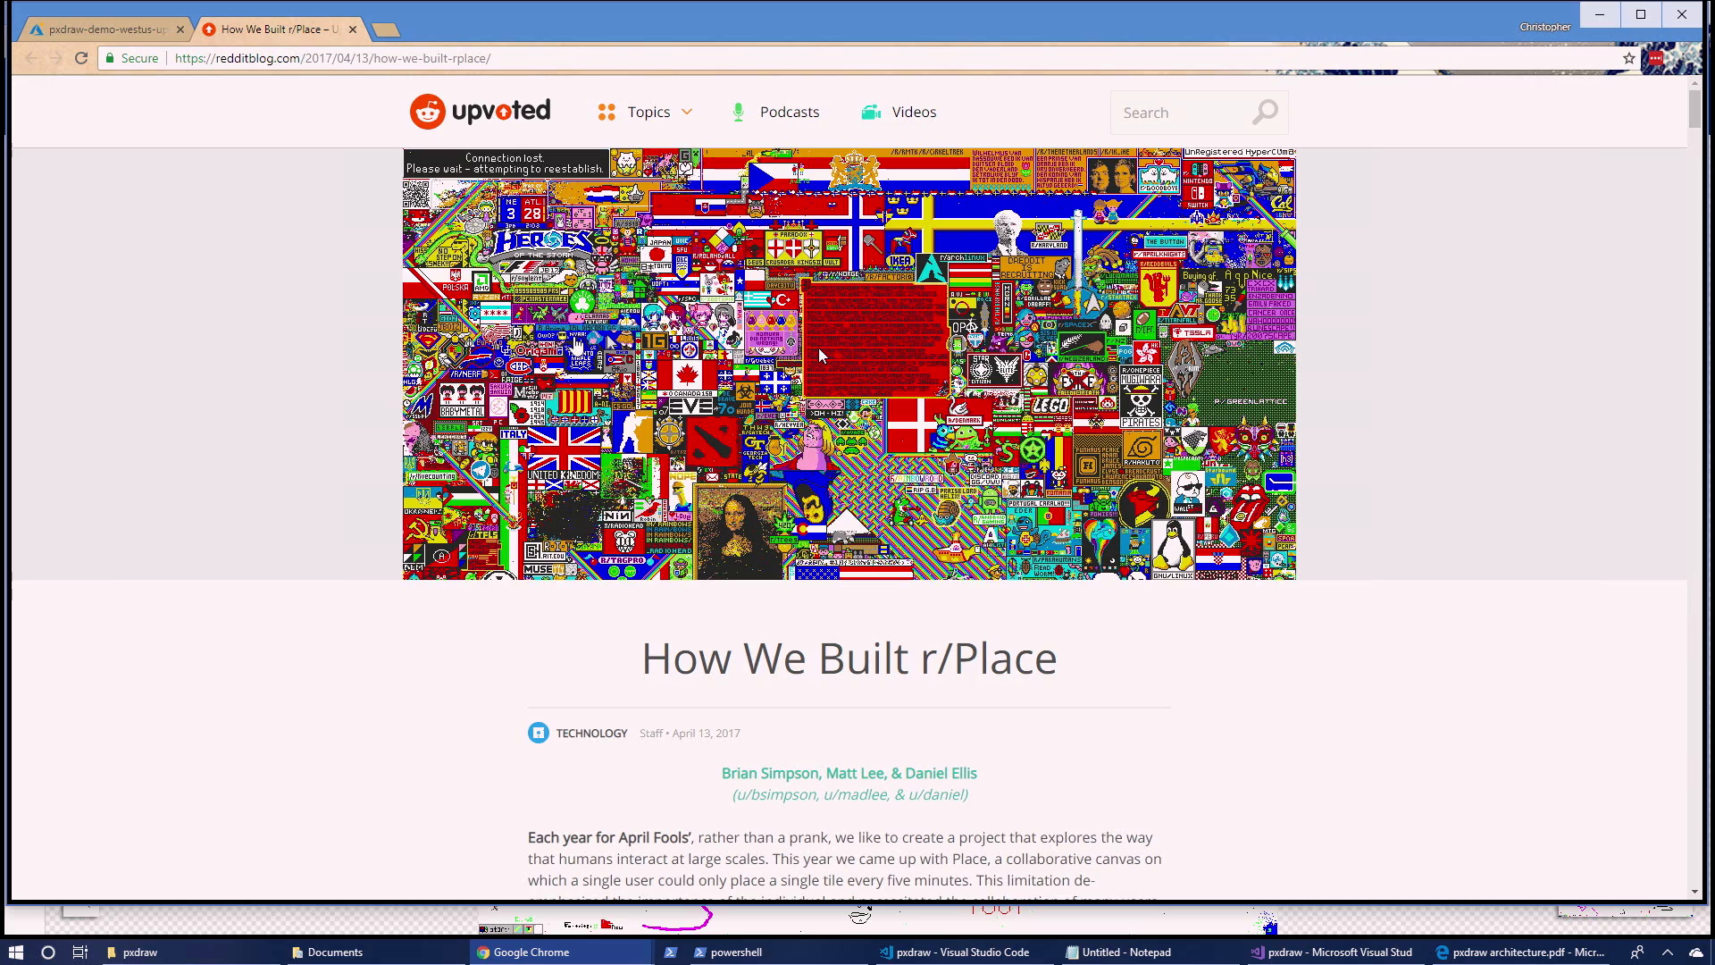
scroll(down, 3)
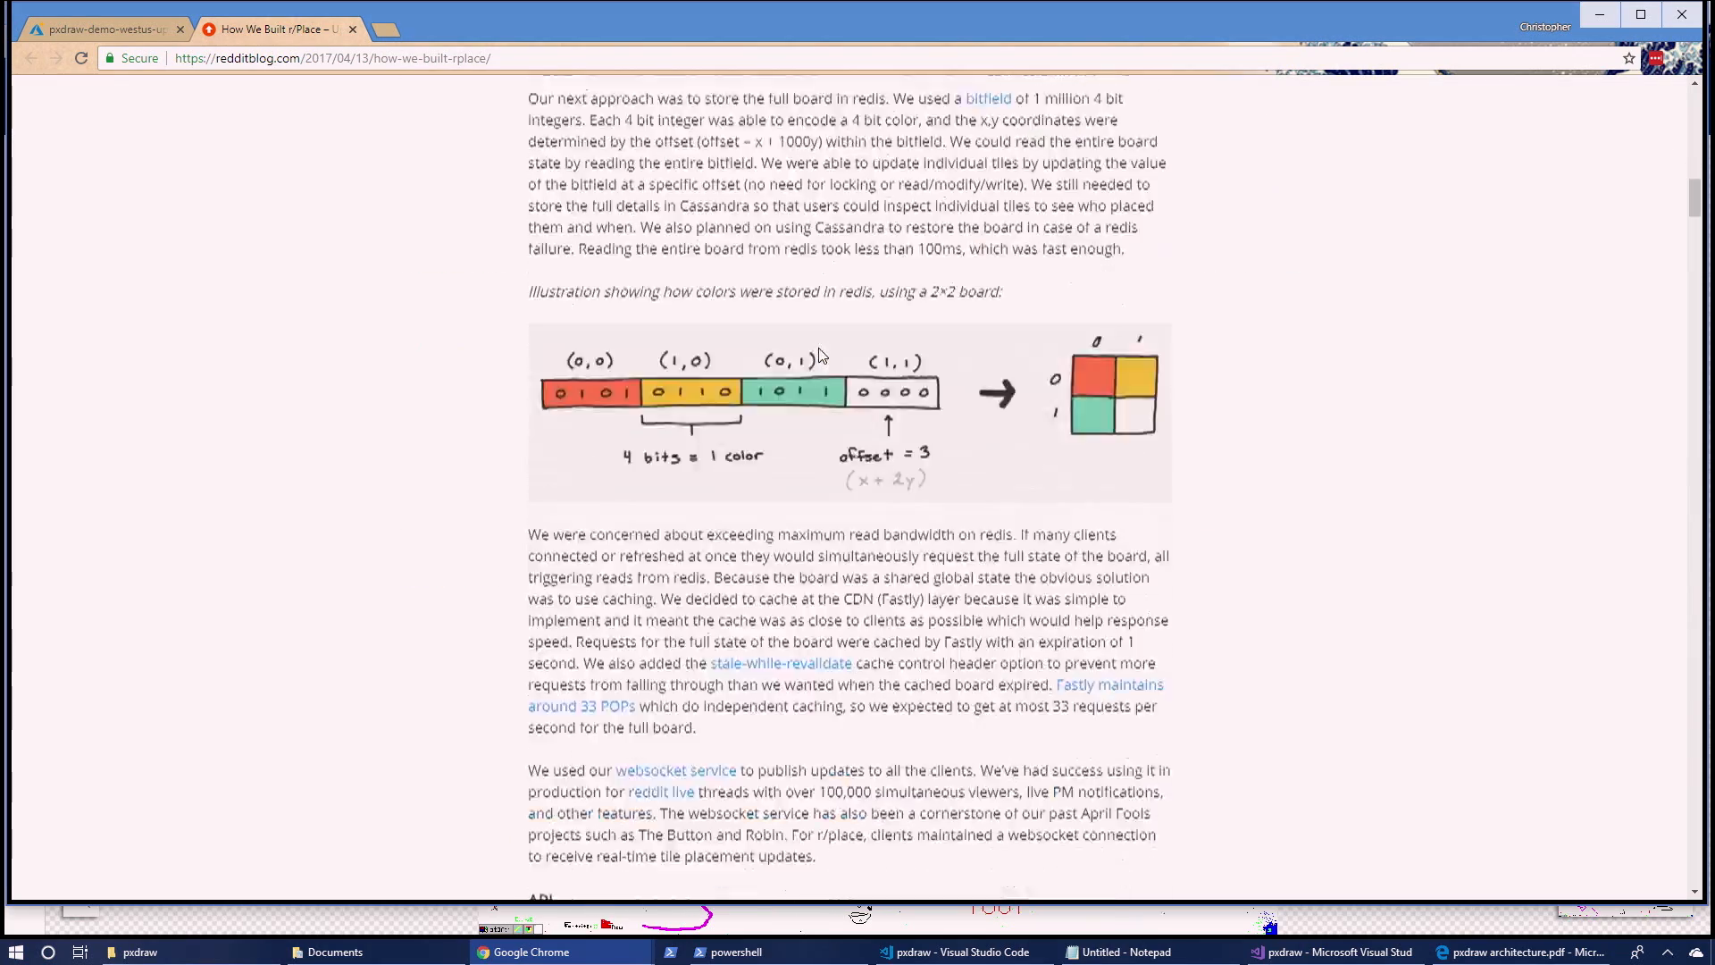
scroll(down, 3)
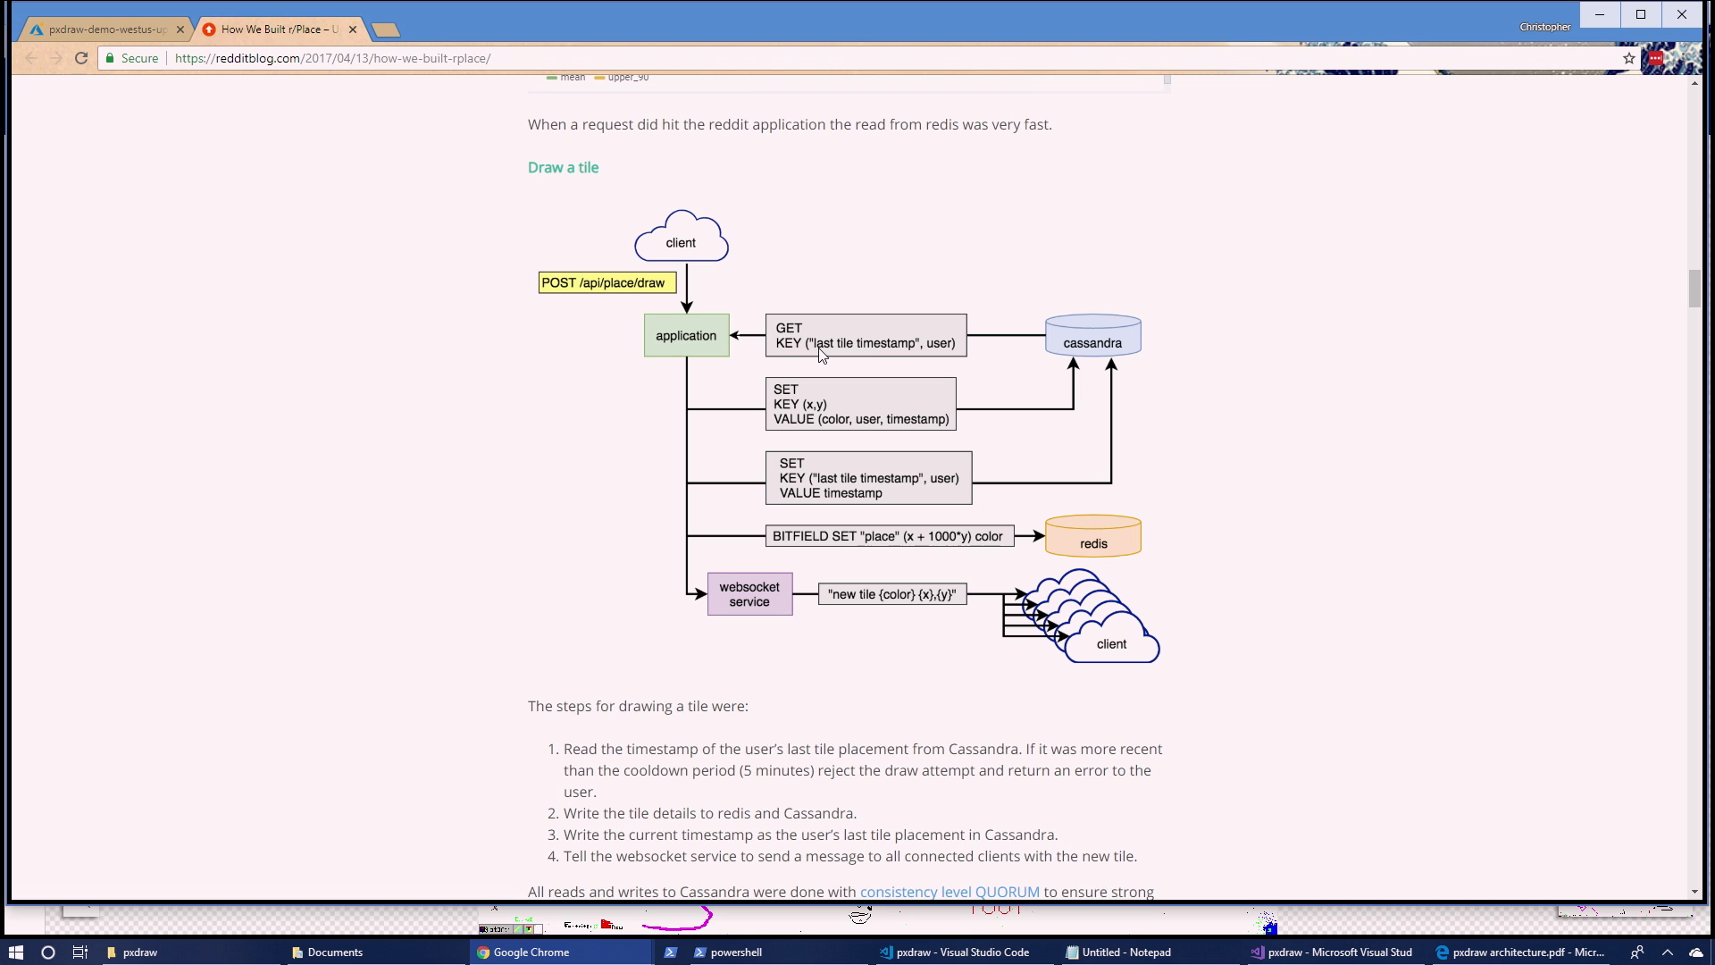
key(alt+tab)
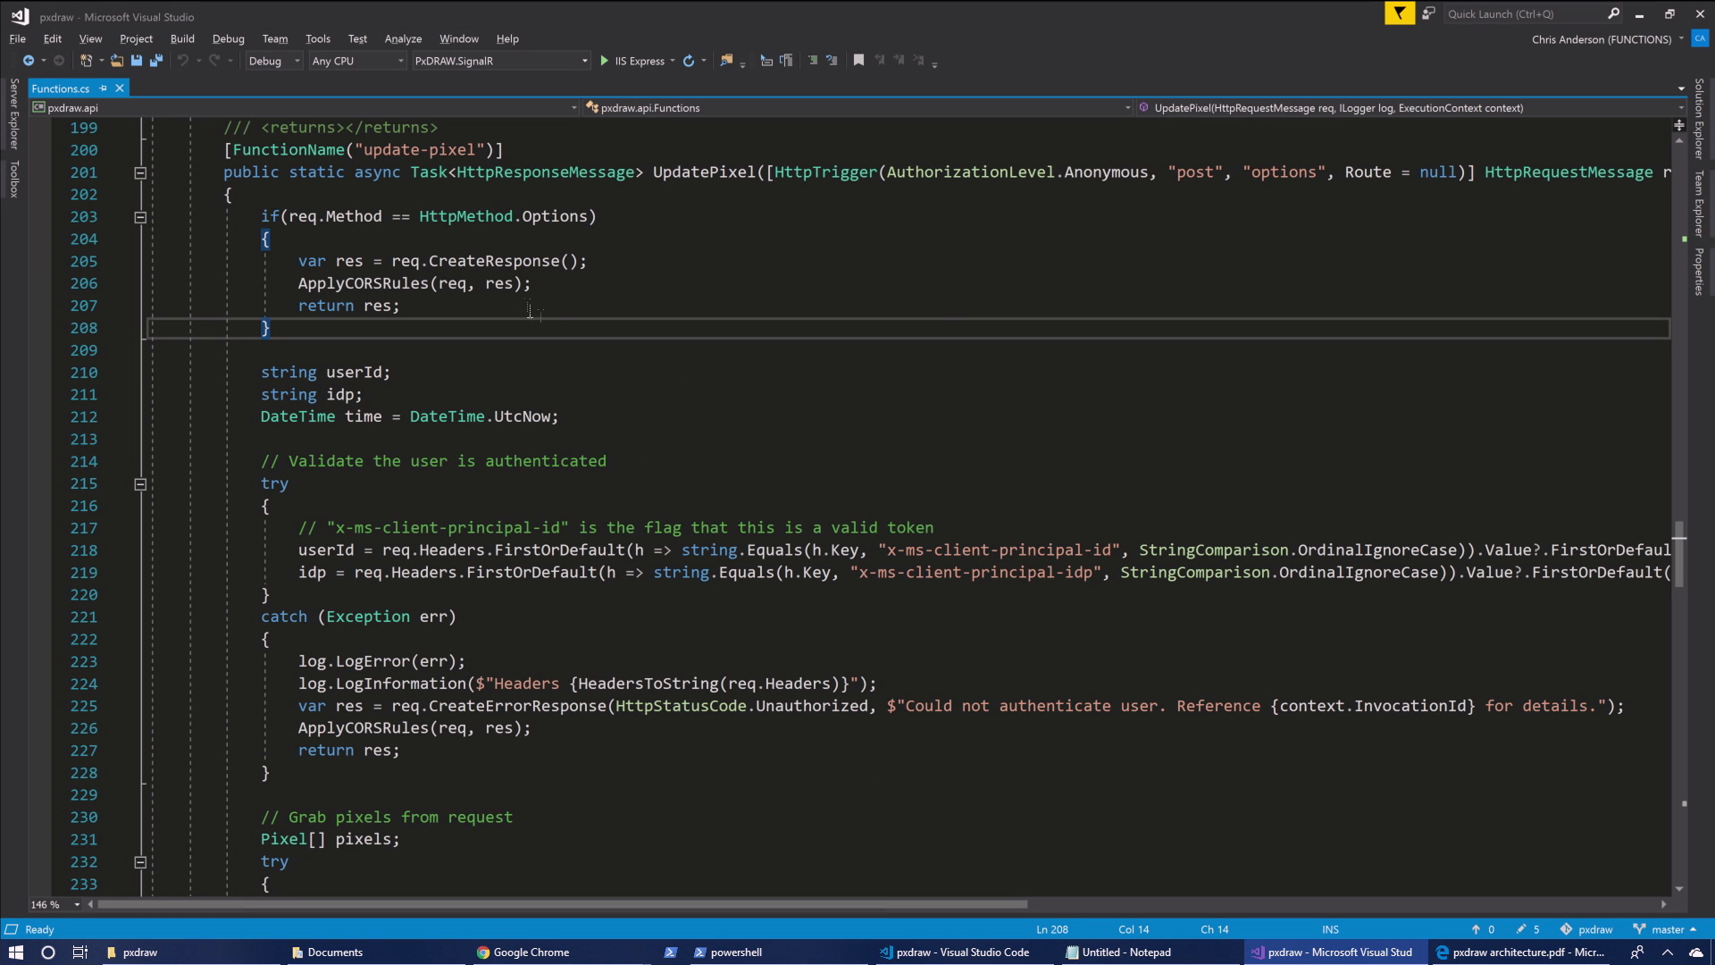
mouse_move(610, 387)
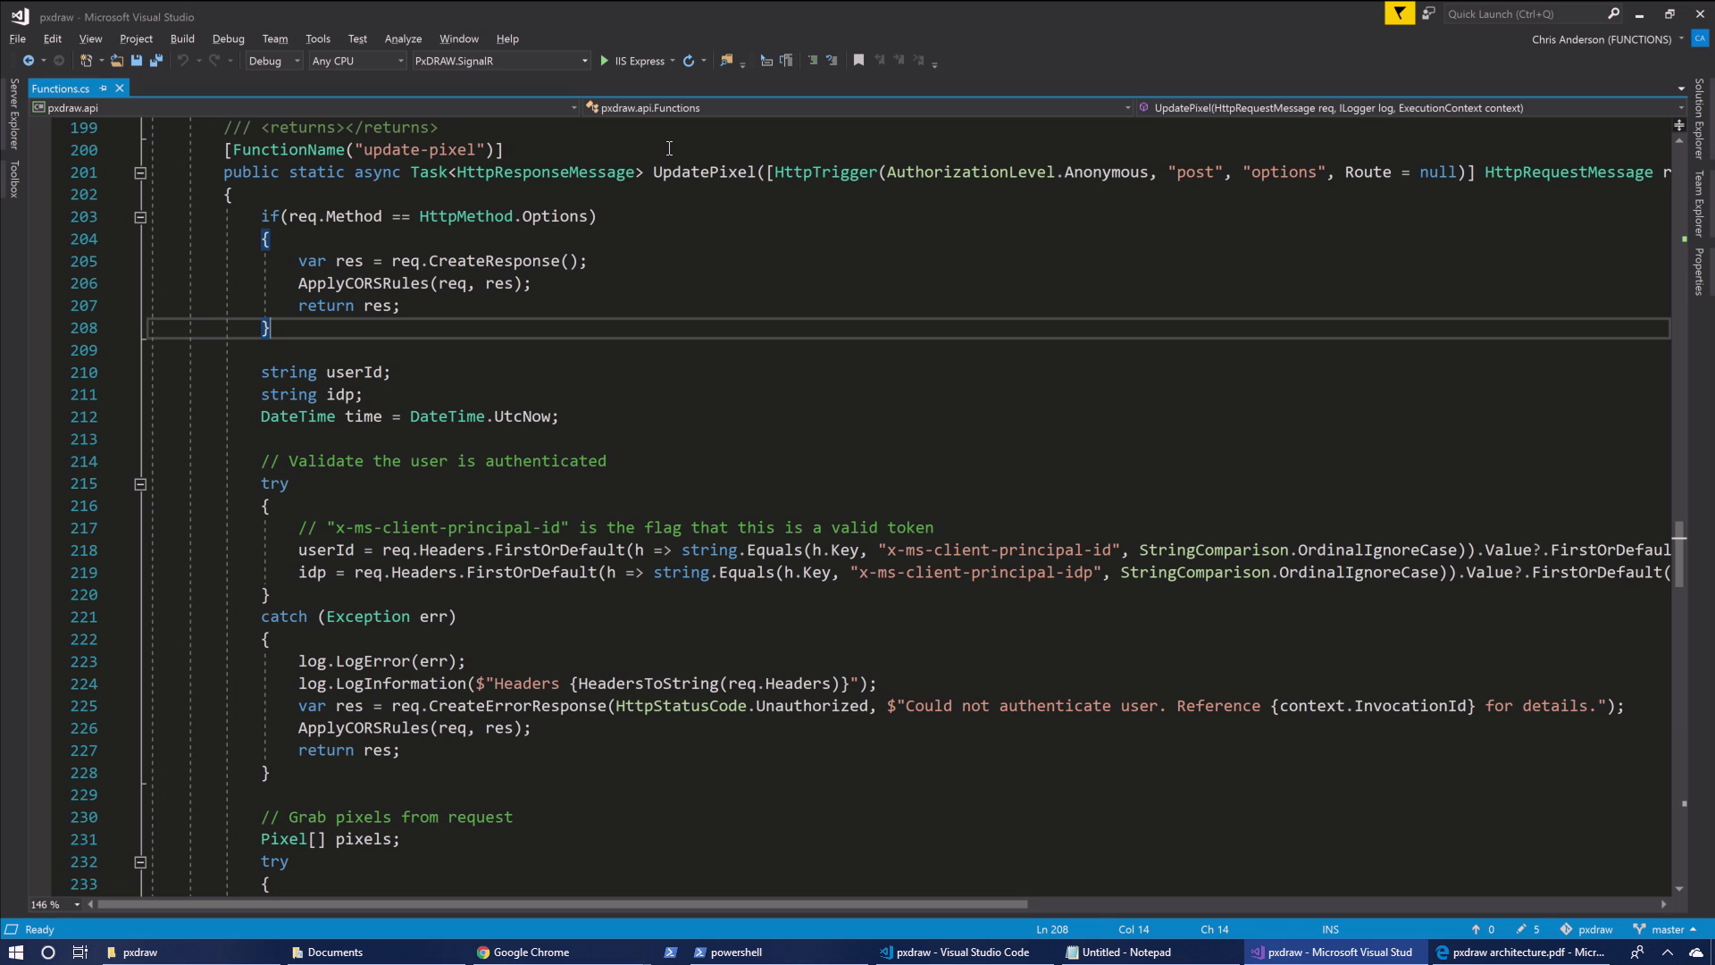
mouse_move(615, 353)
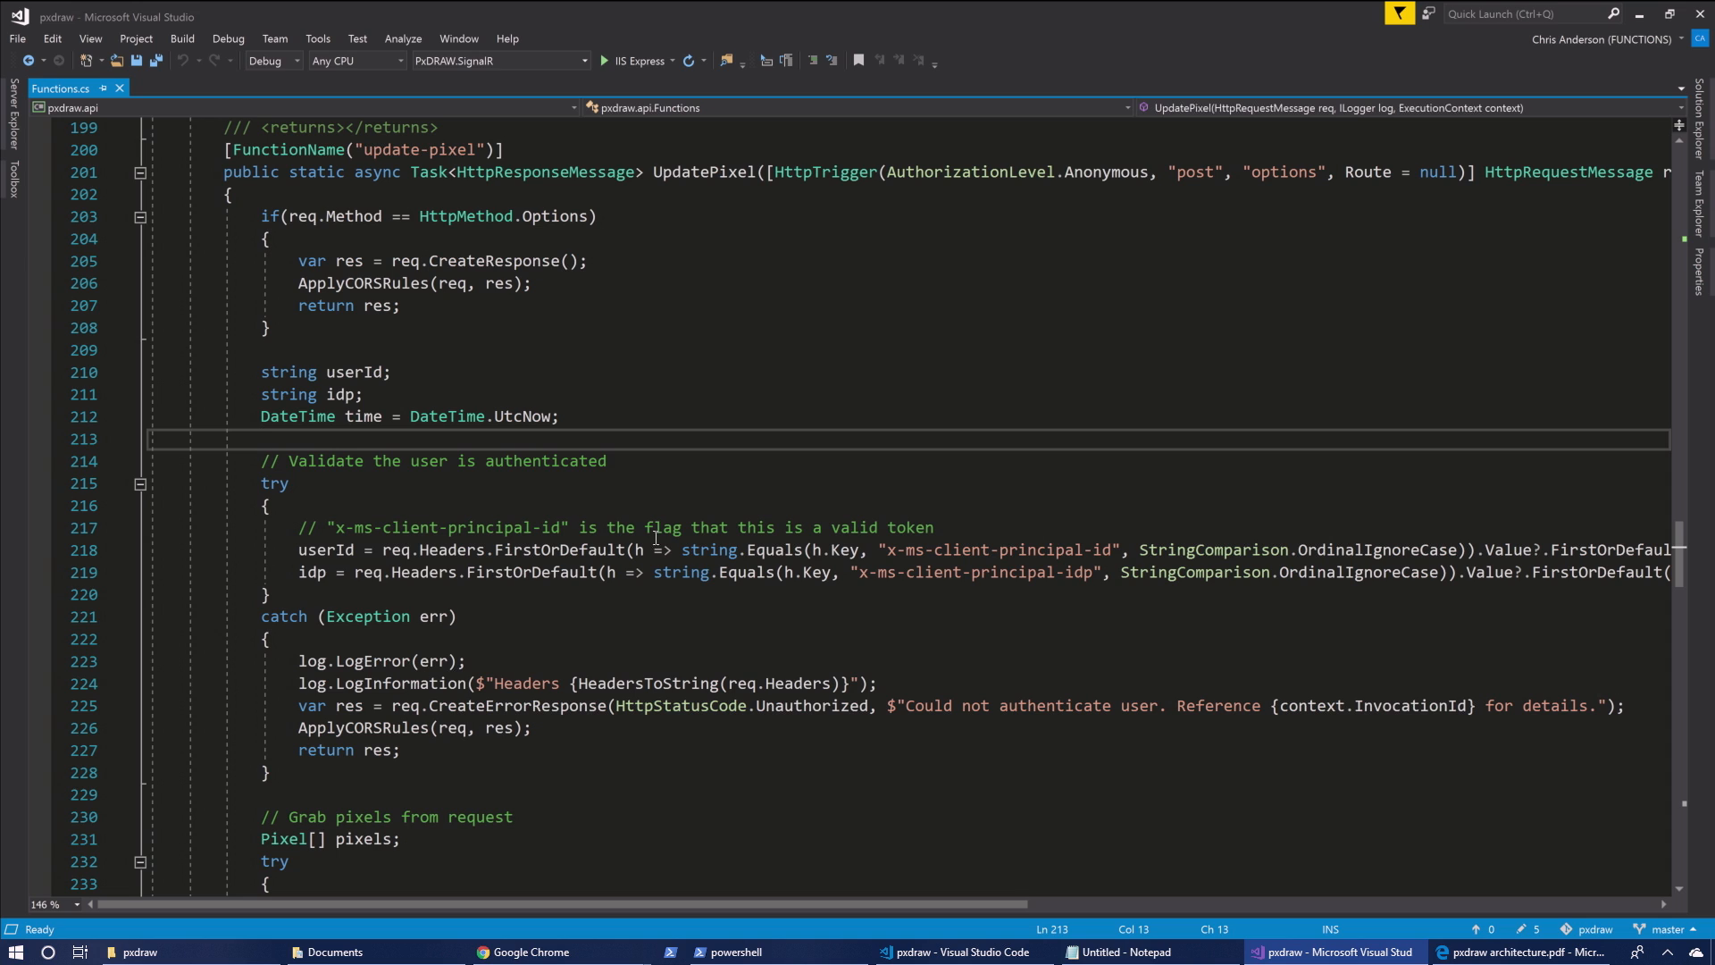
click(260, 438)
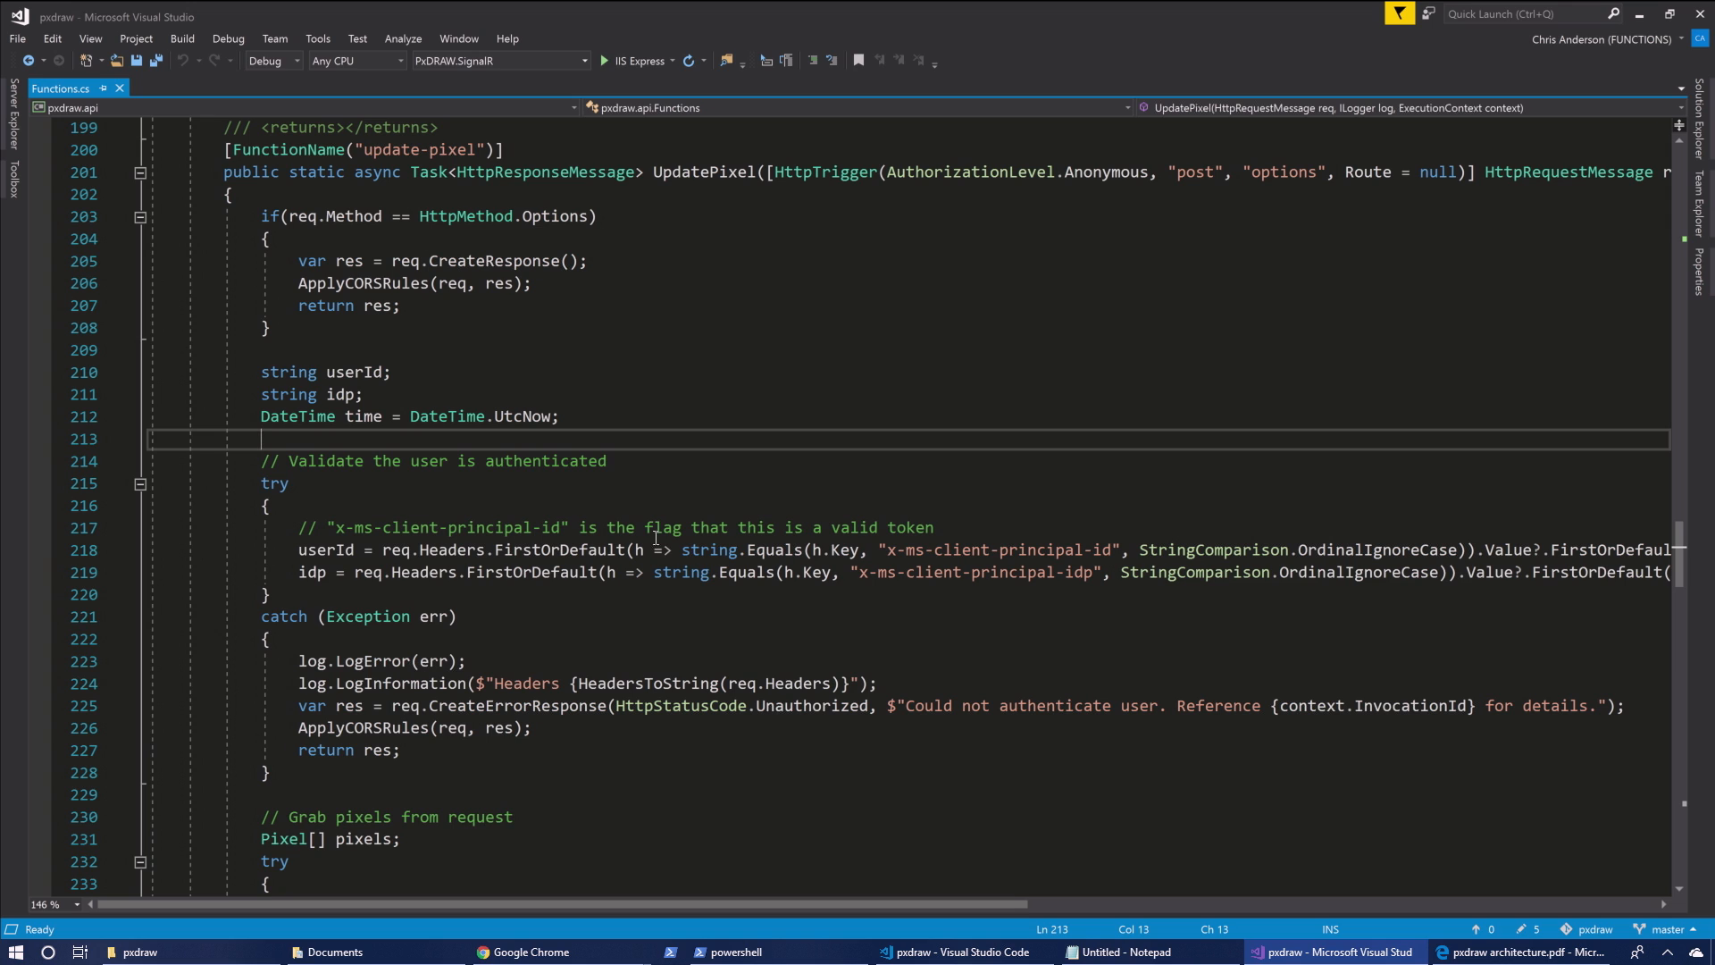
click(304, 216)
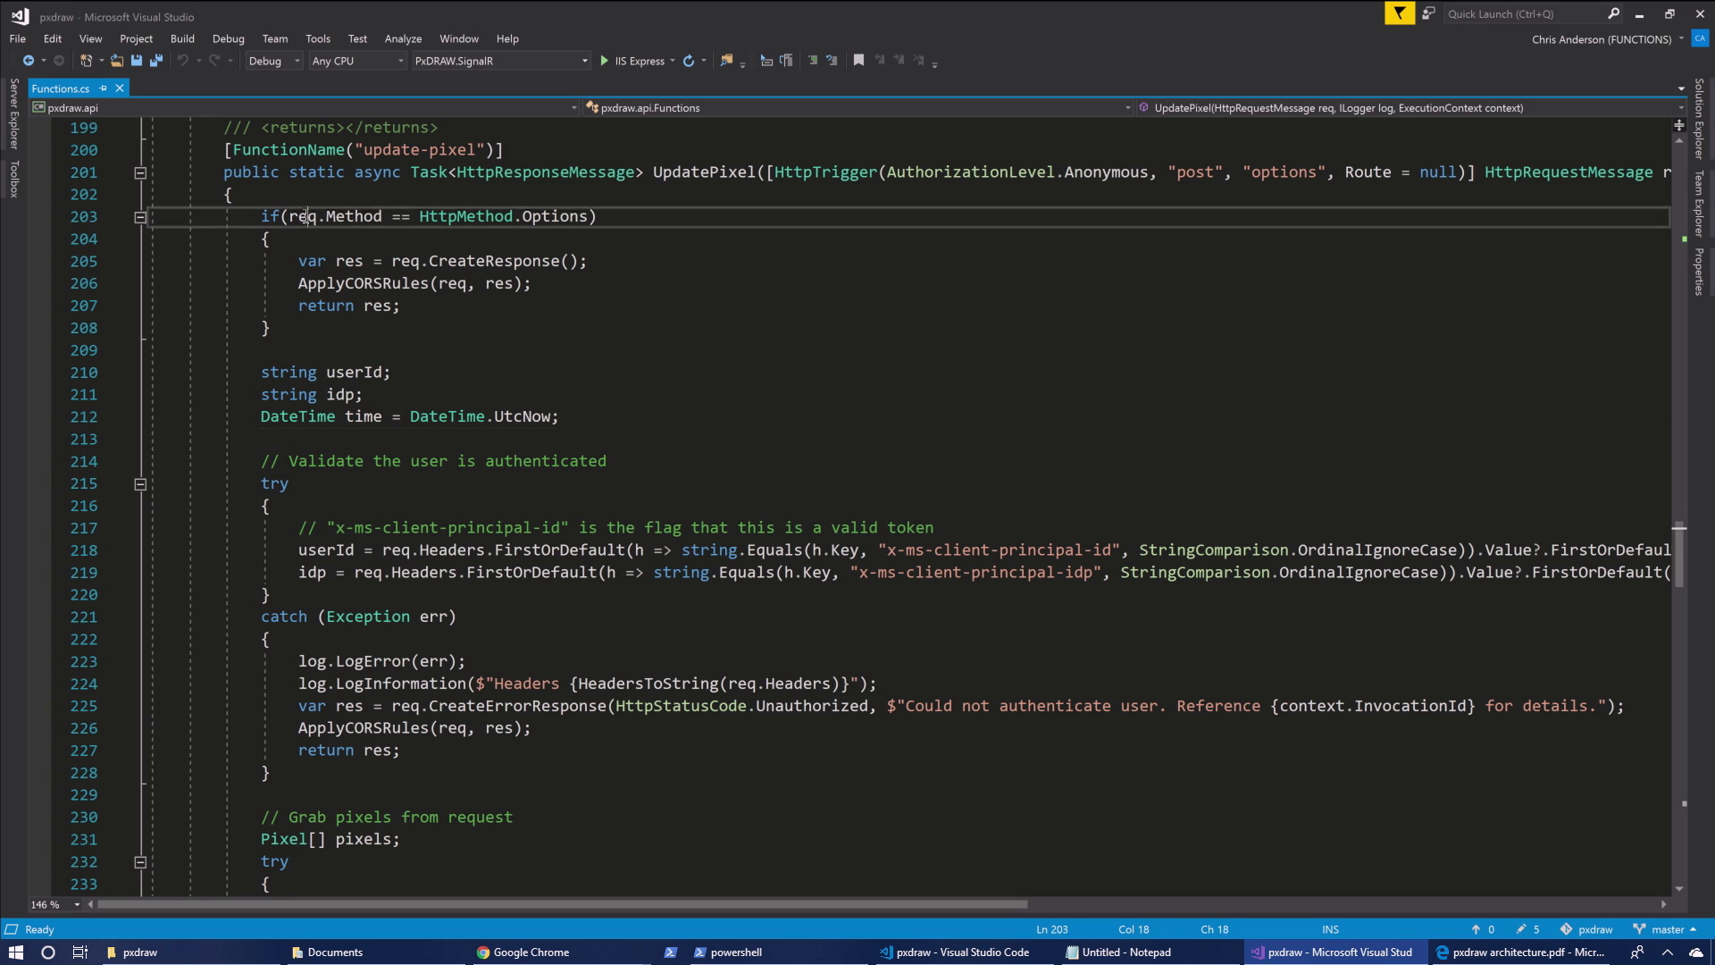
click(268, 328)
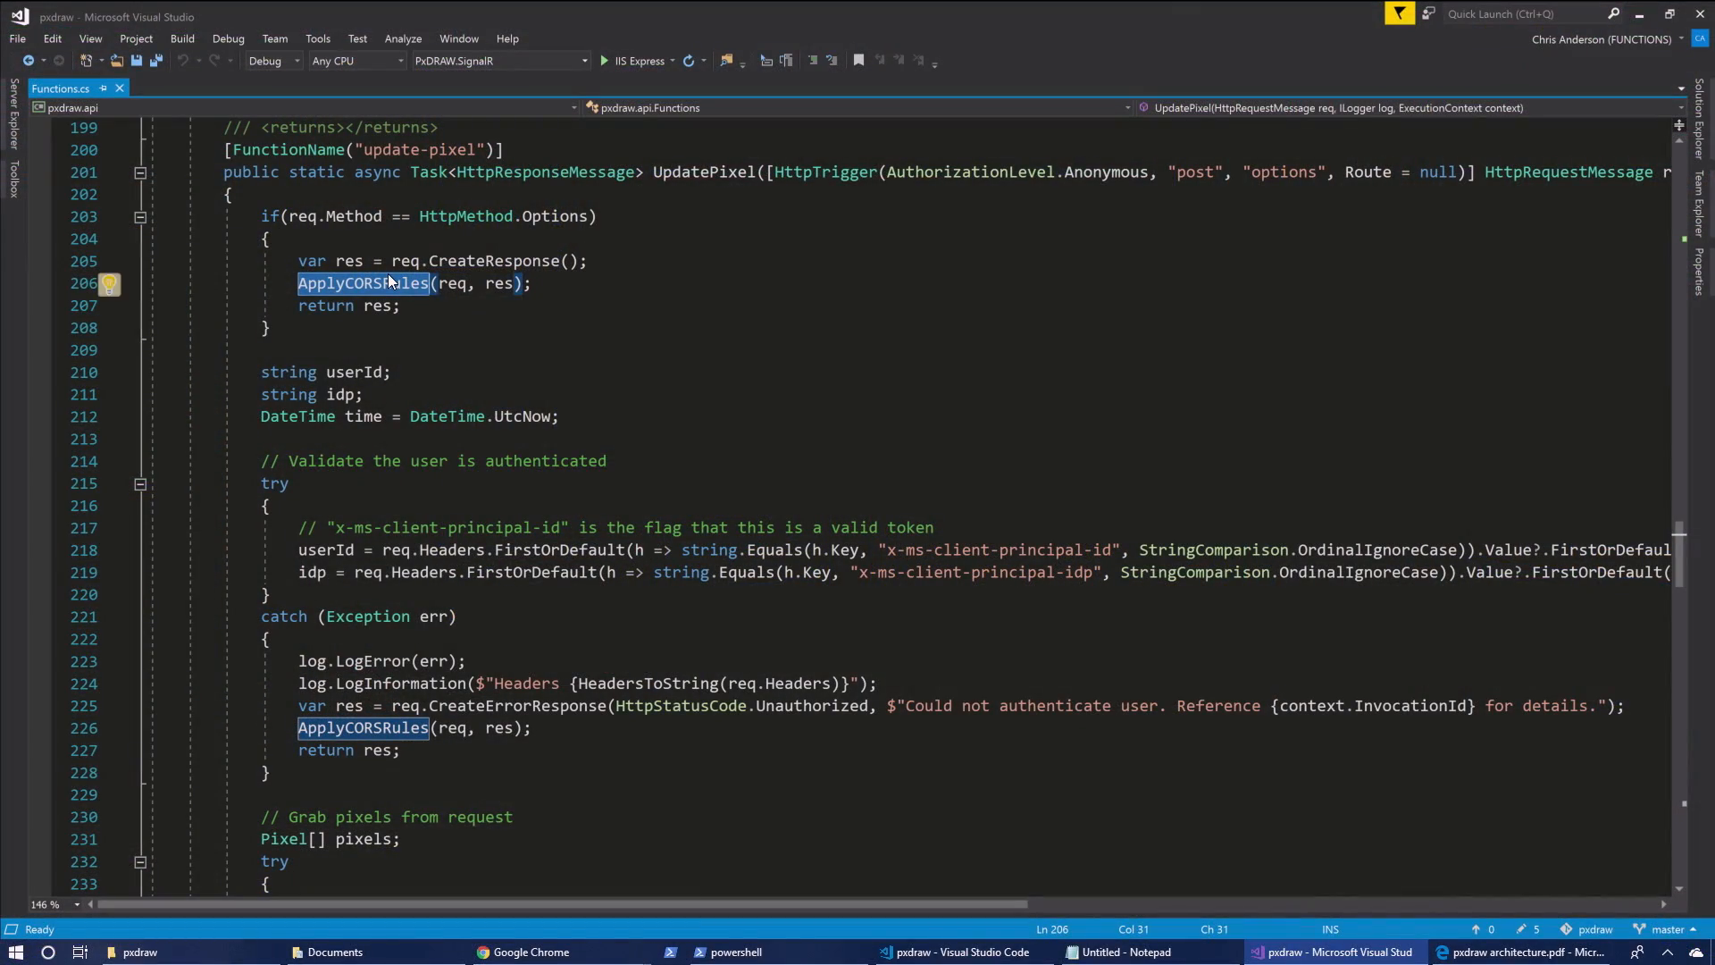
Scroll Functions.cs past authentication to the 'Grab pixels from request' parsing block
scroll(down, 3)
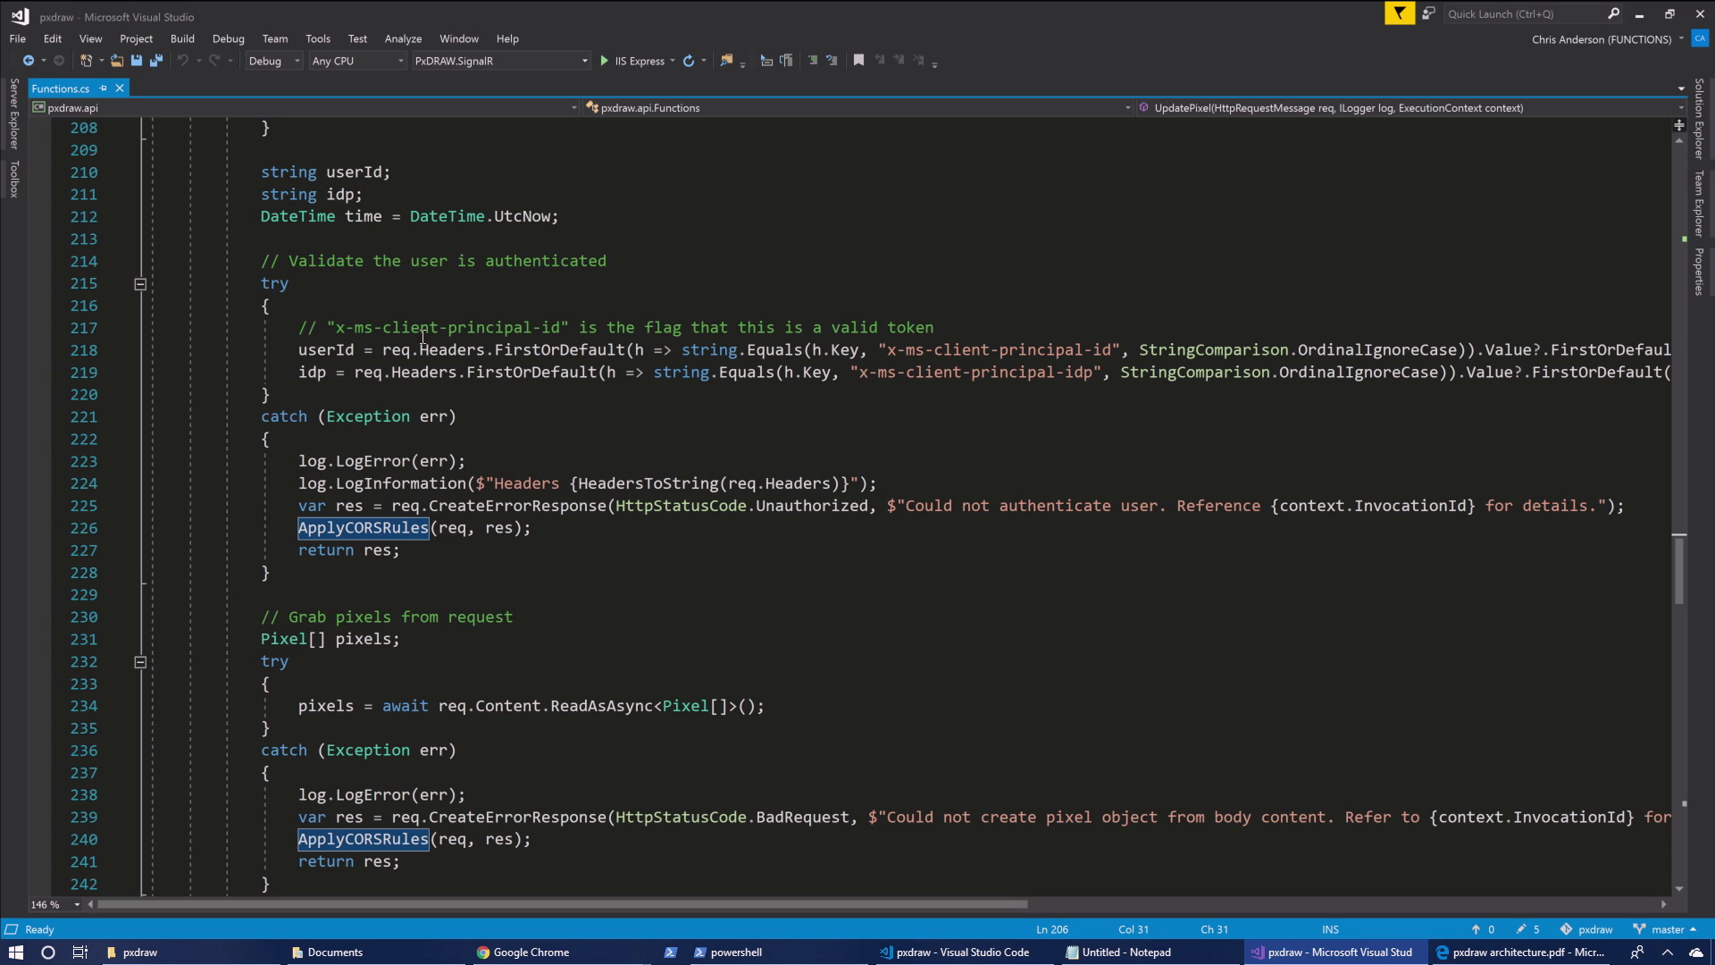
mouse_move(683, 379)
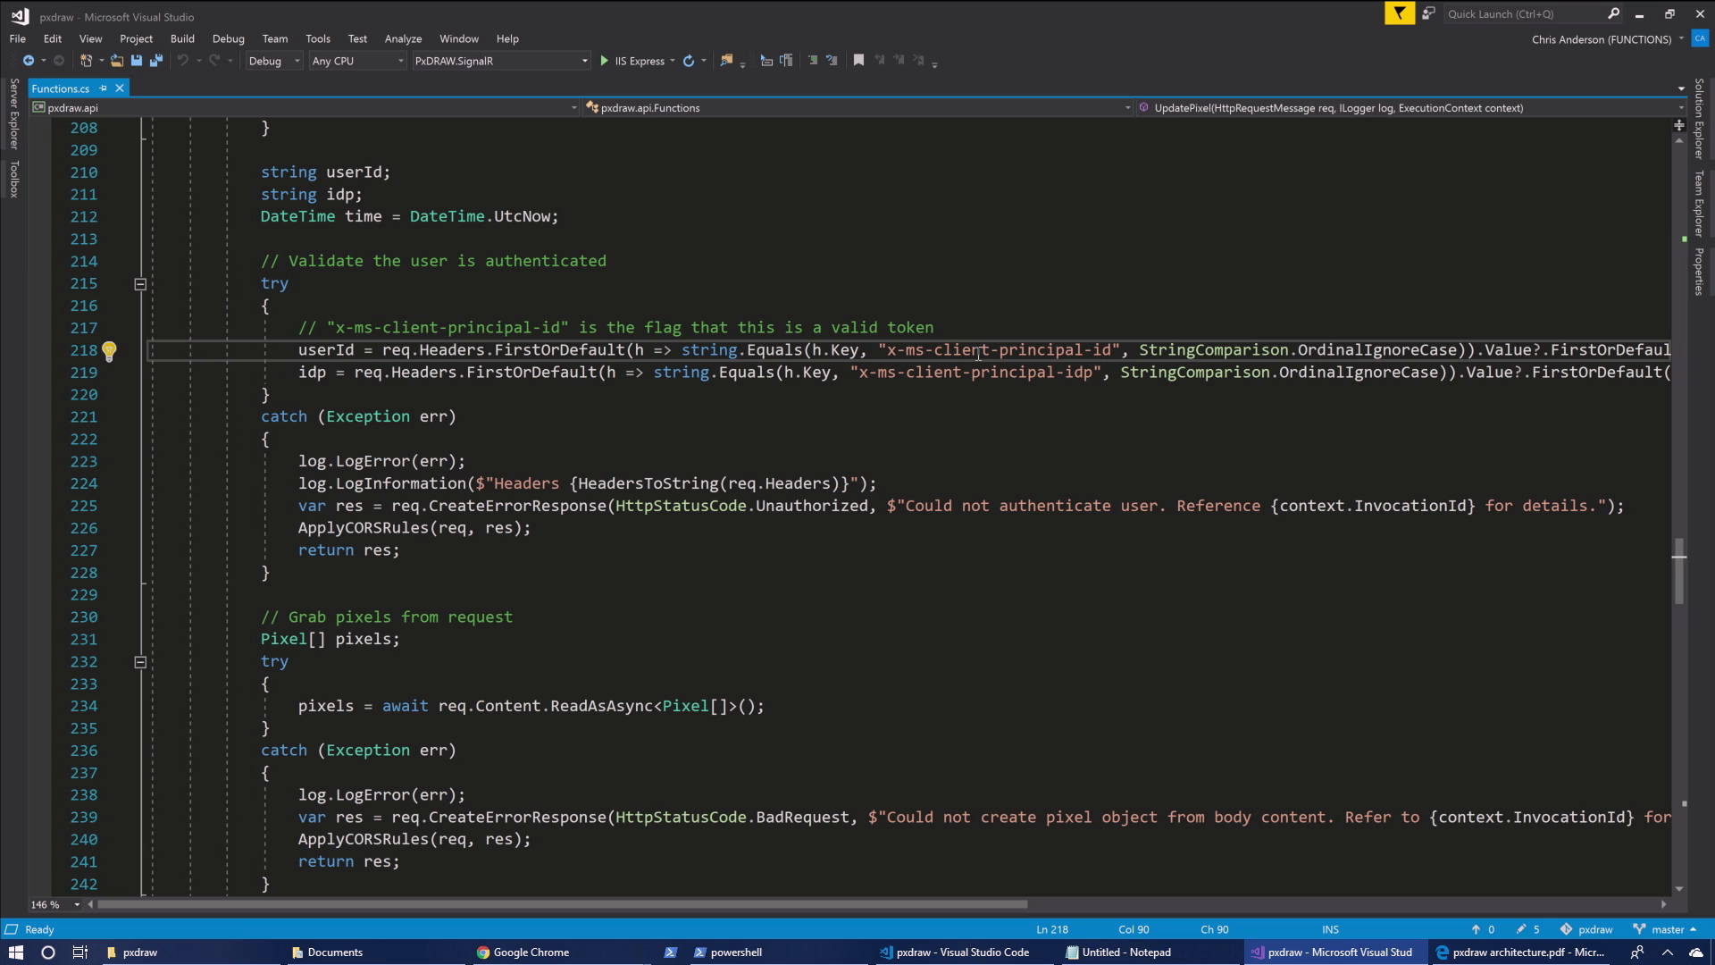
scroll(down, 3)
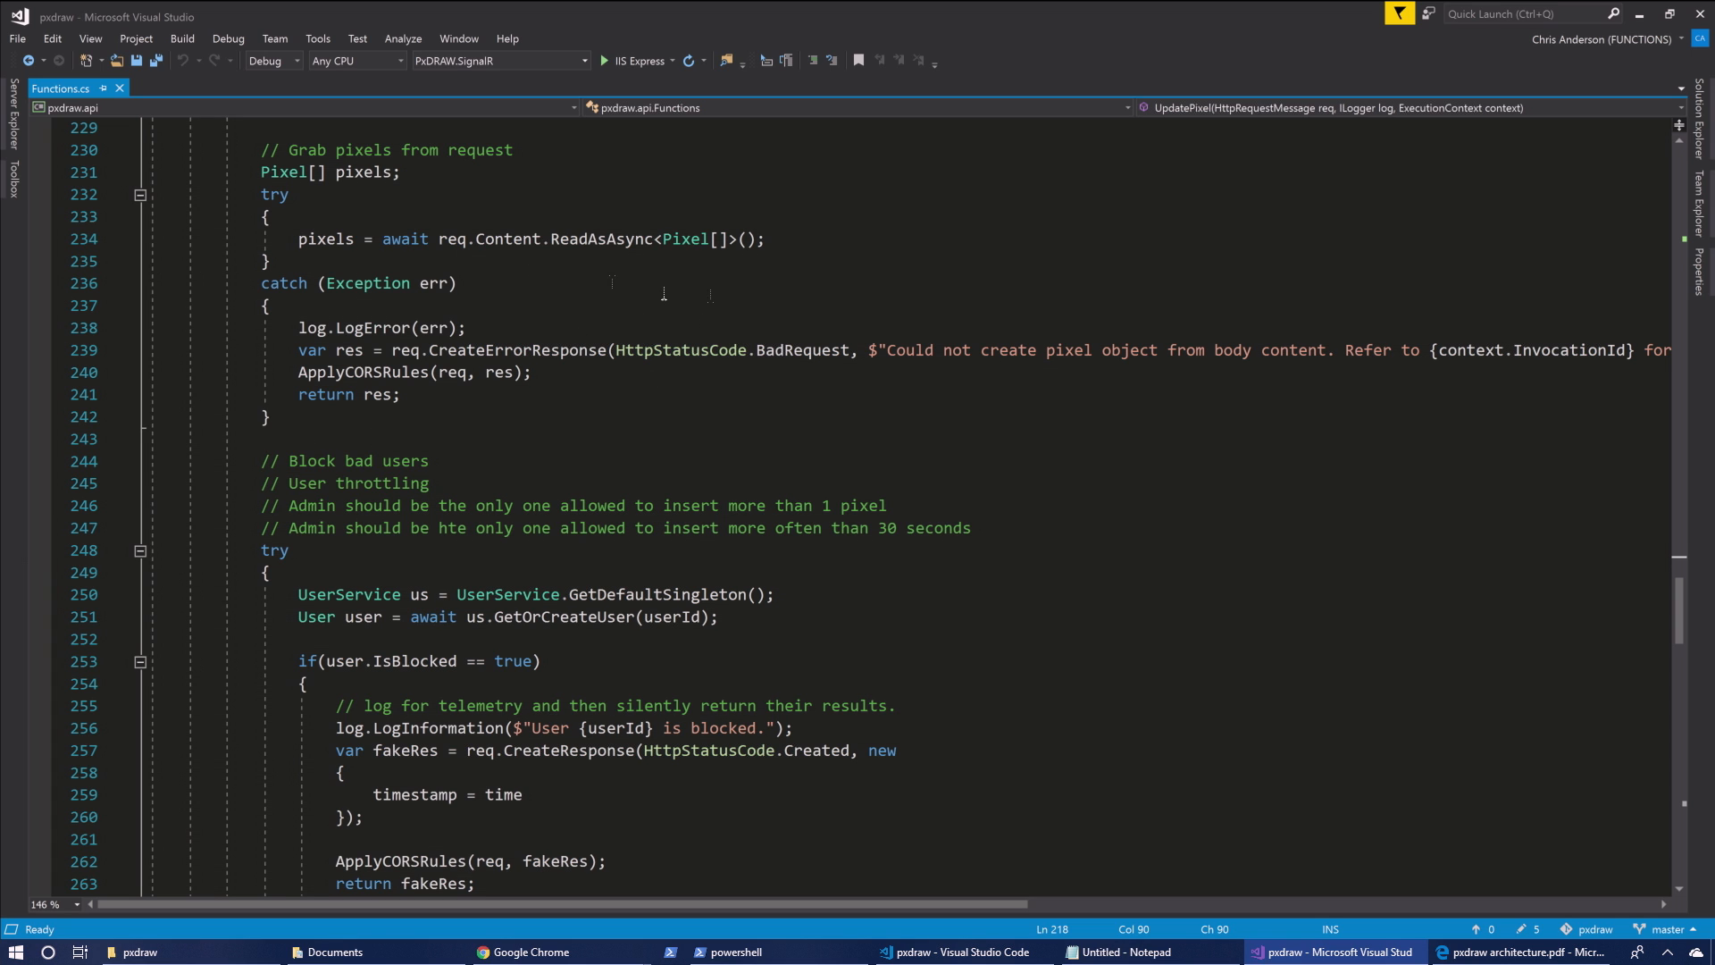
Highlight BadRequest and read through the blocked-user and admin checks
double_click(801, 350)
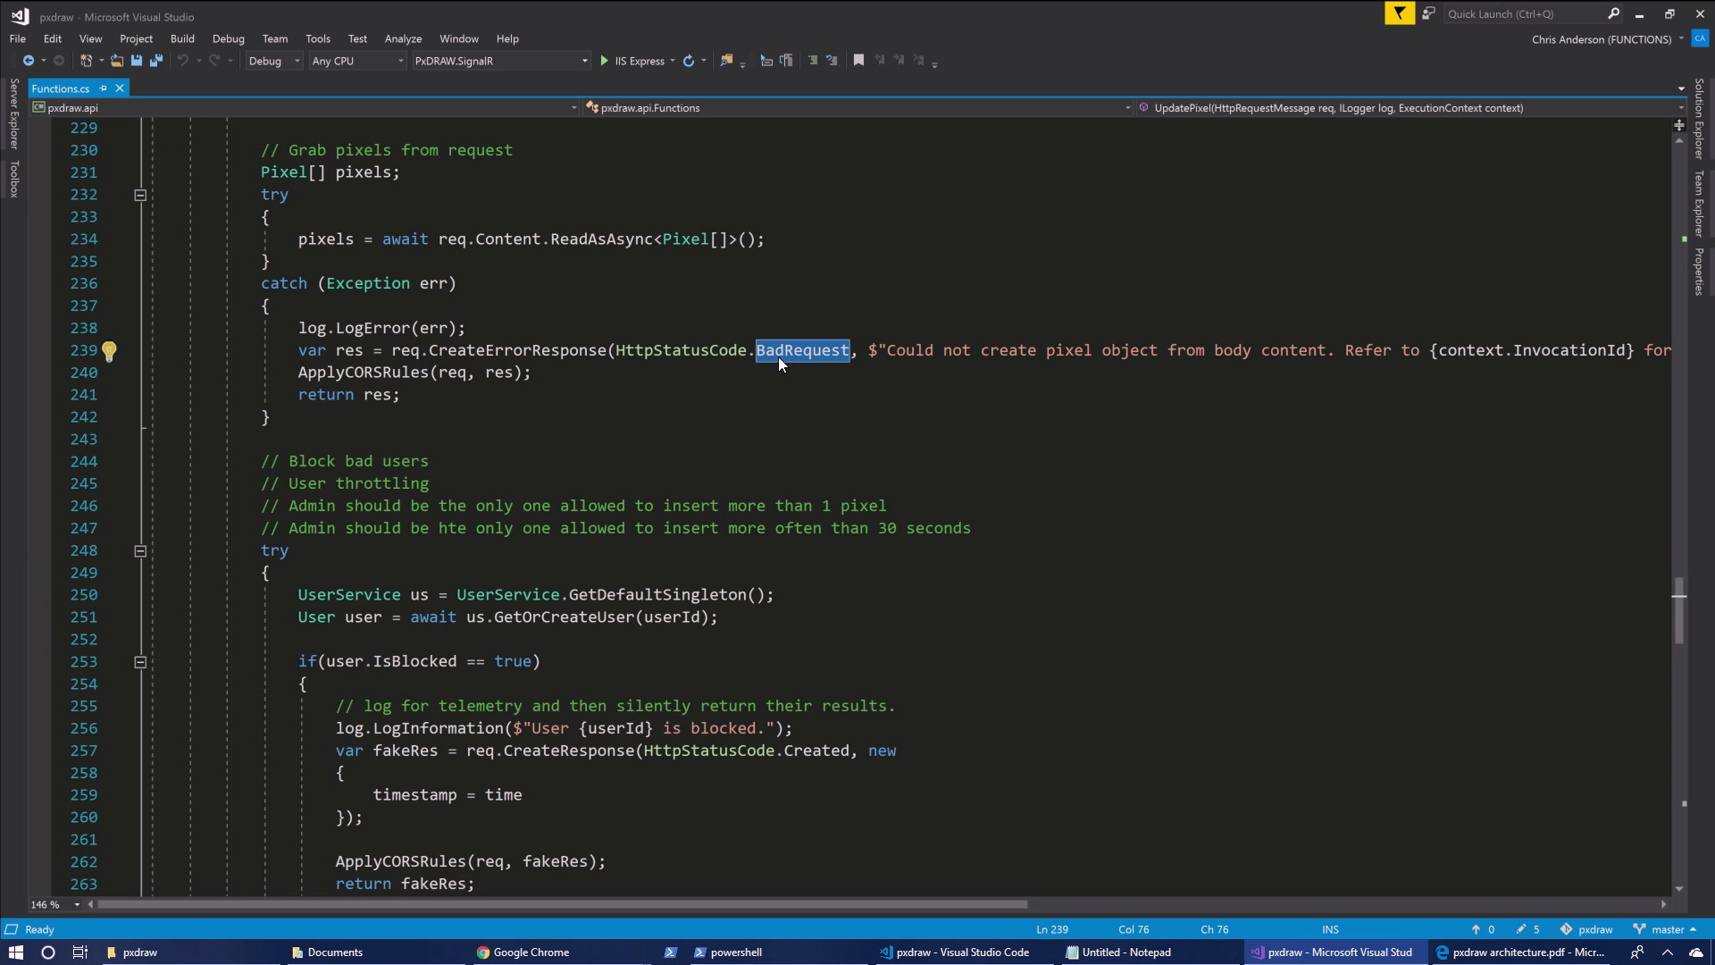
scroll(down, 3)
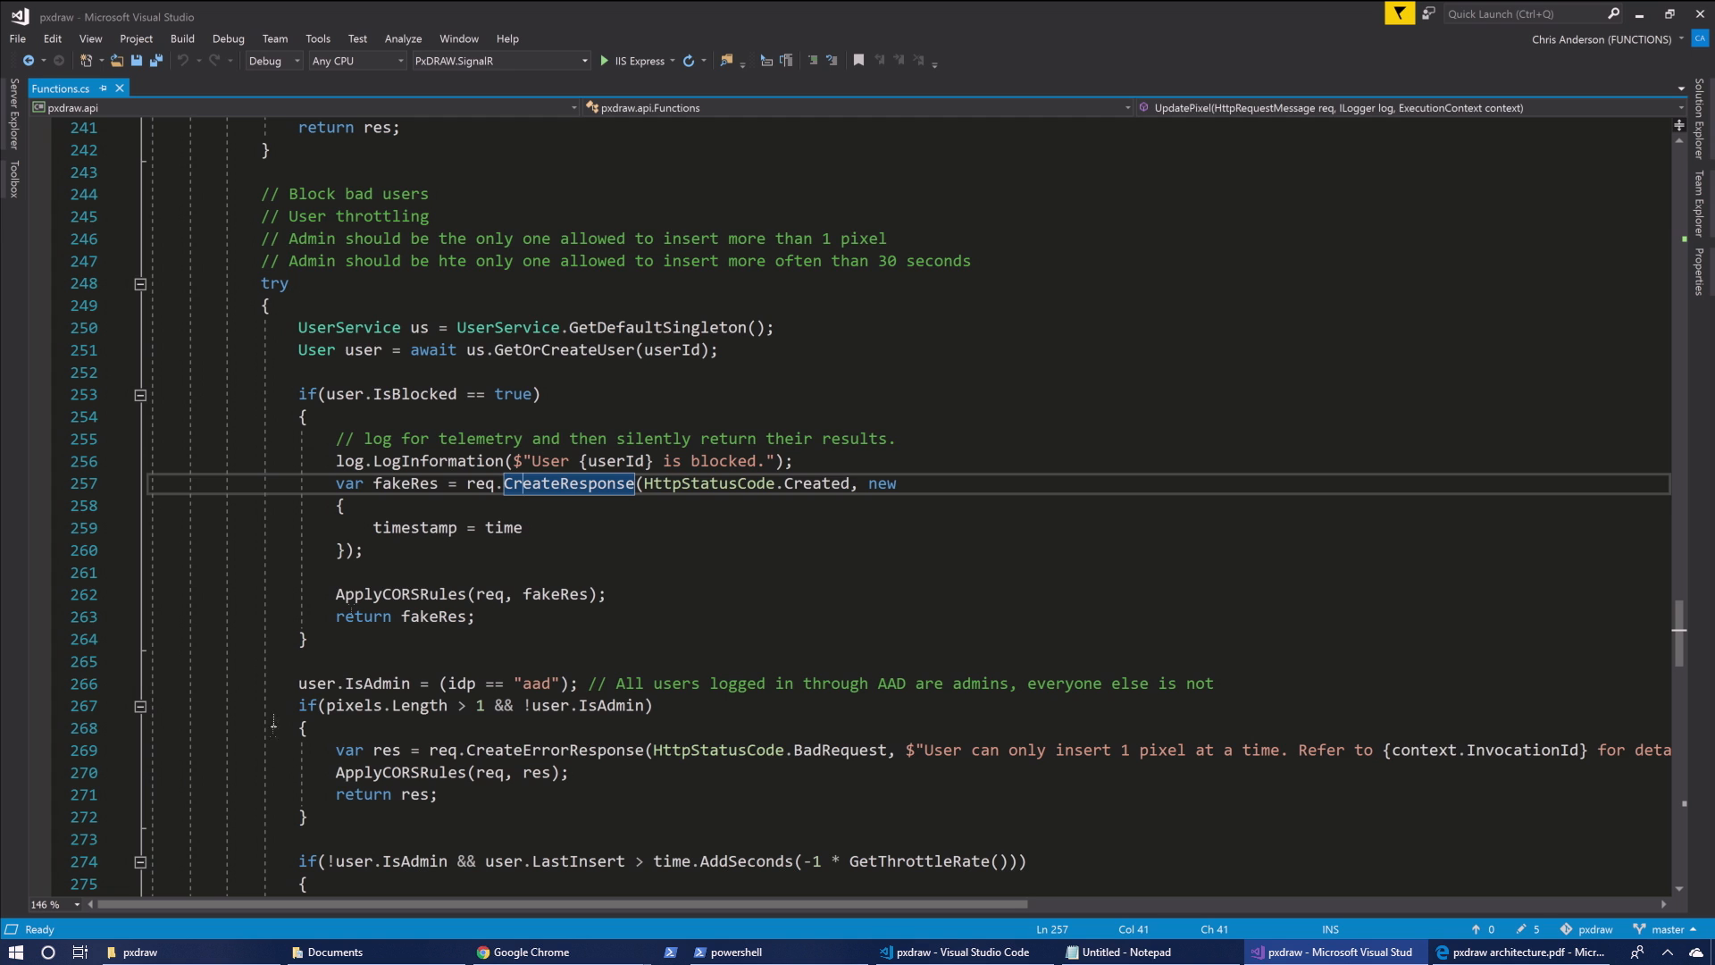
scroll(down, 3)
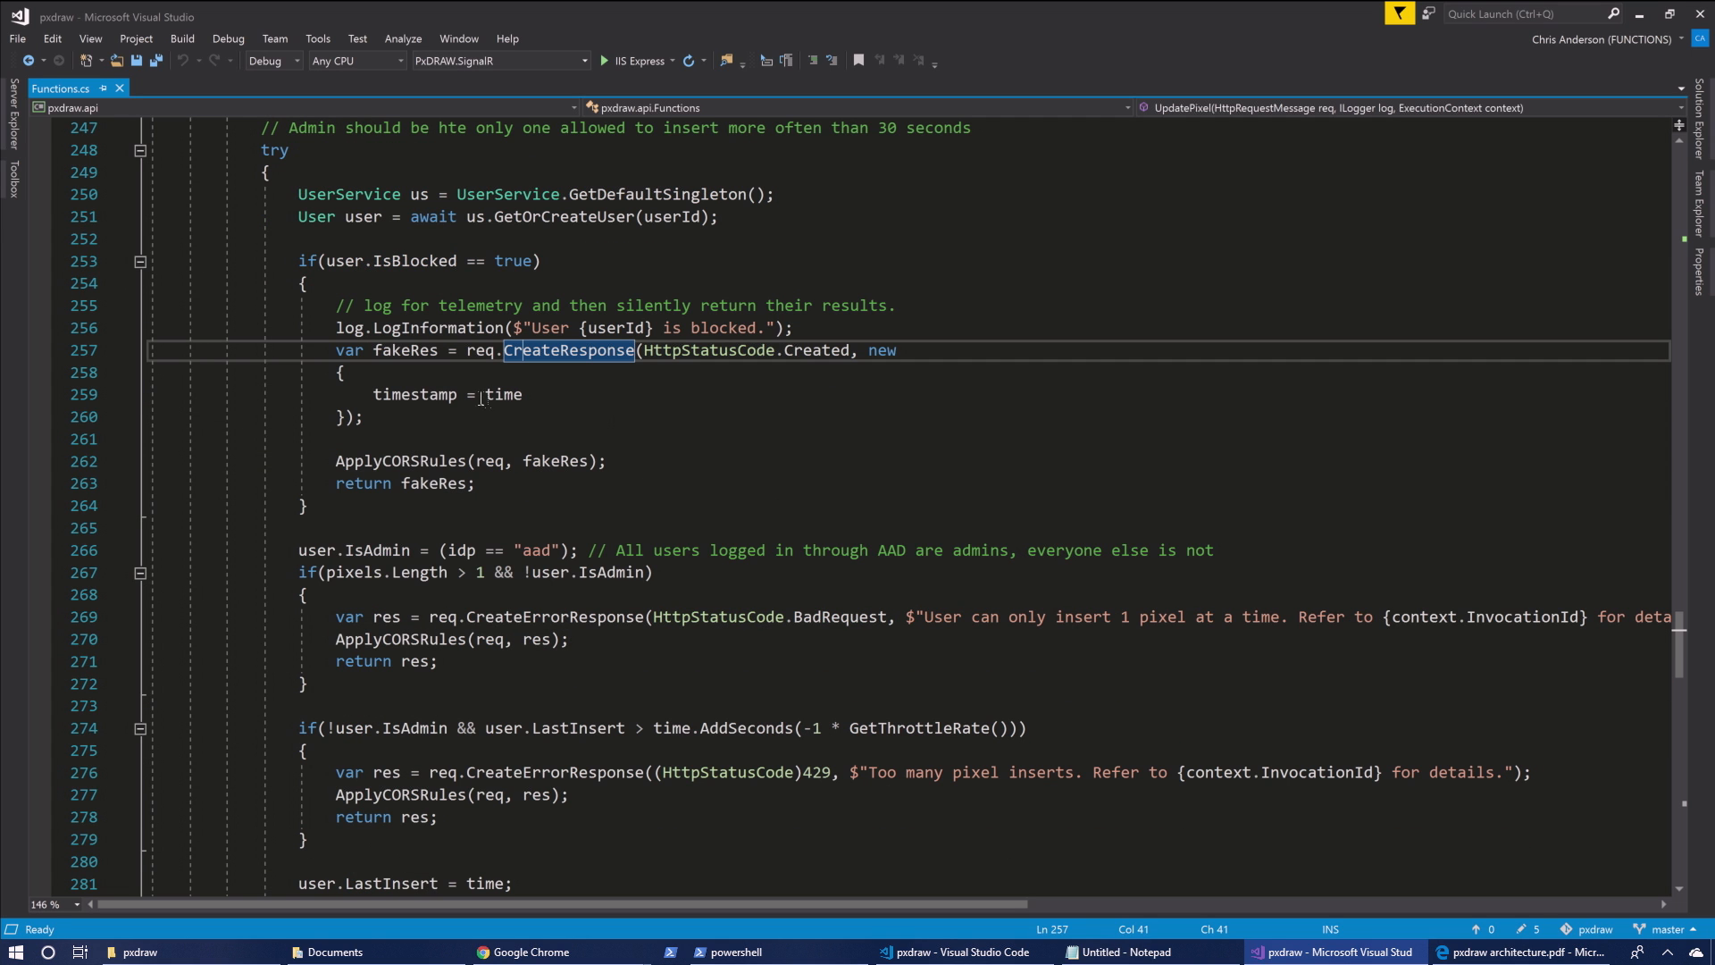
scroll(down, 3)
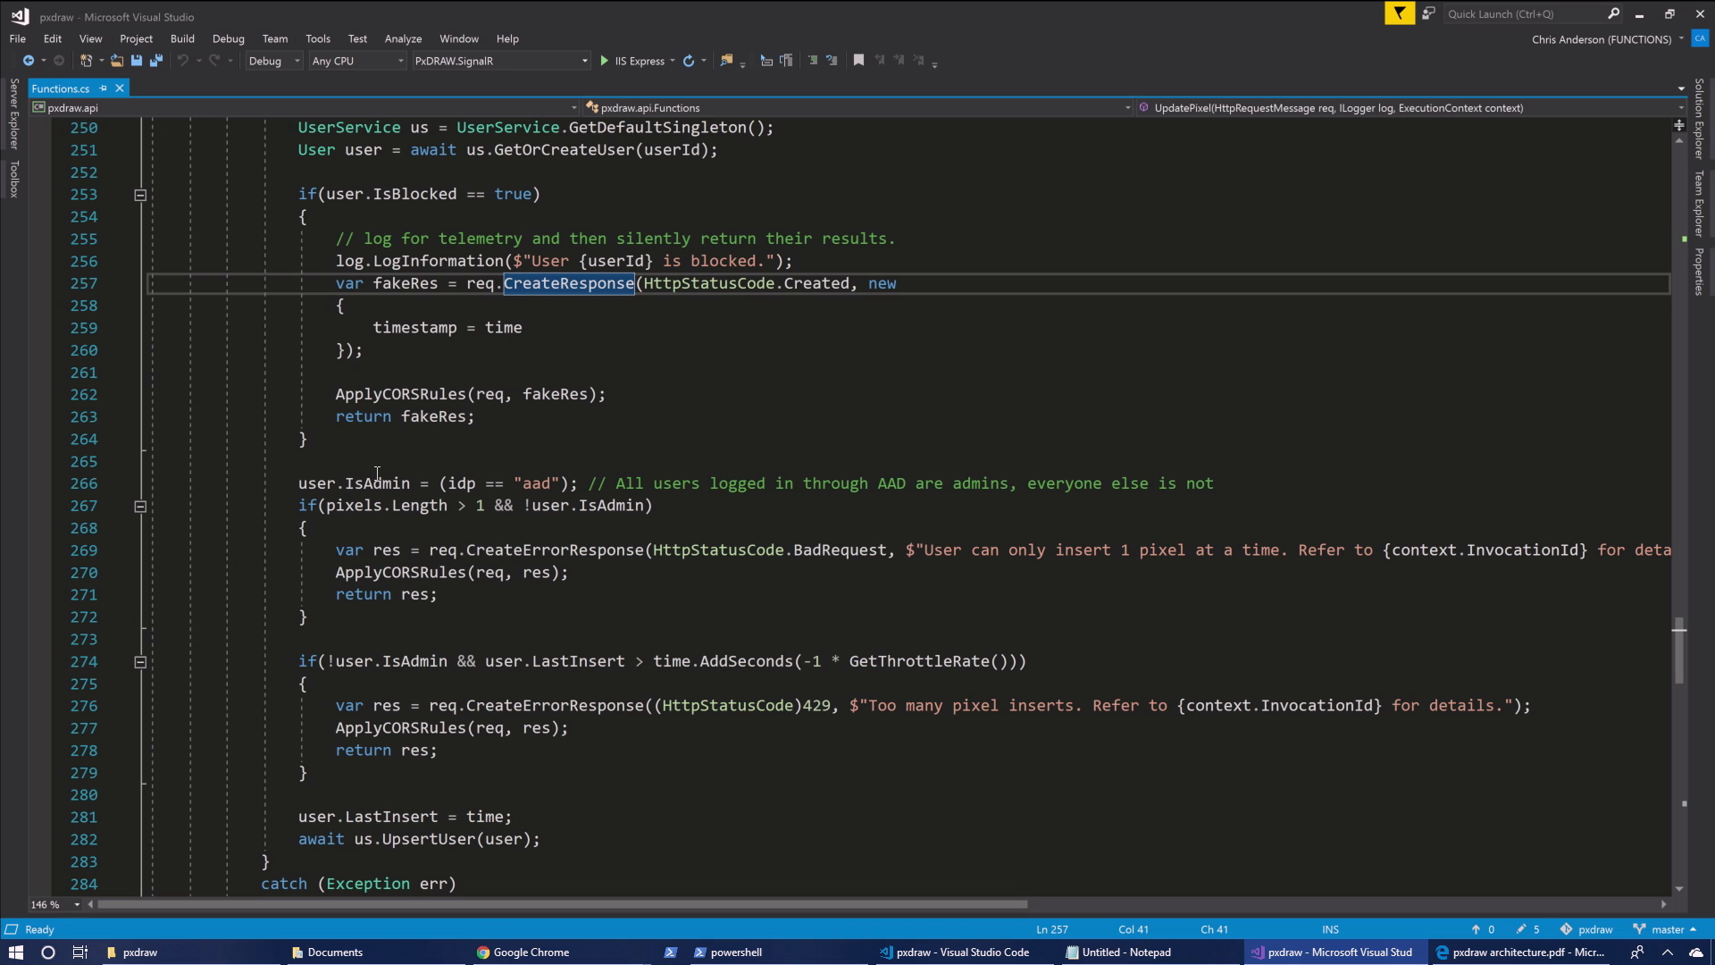
Scroll to the throttling code and highlight the UpsertUser call
scroll(down, 3)
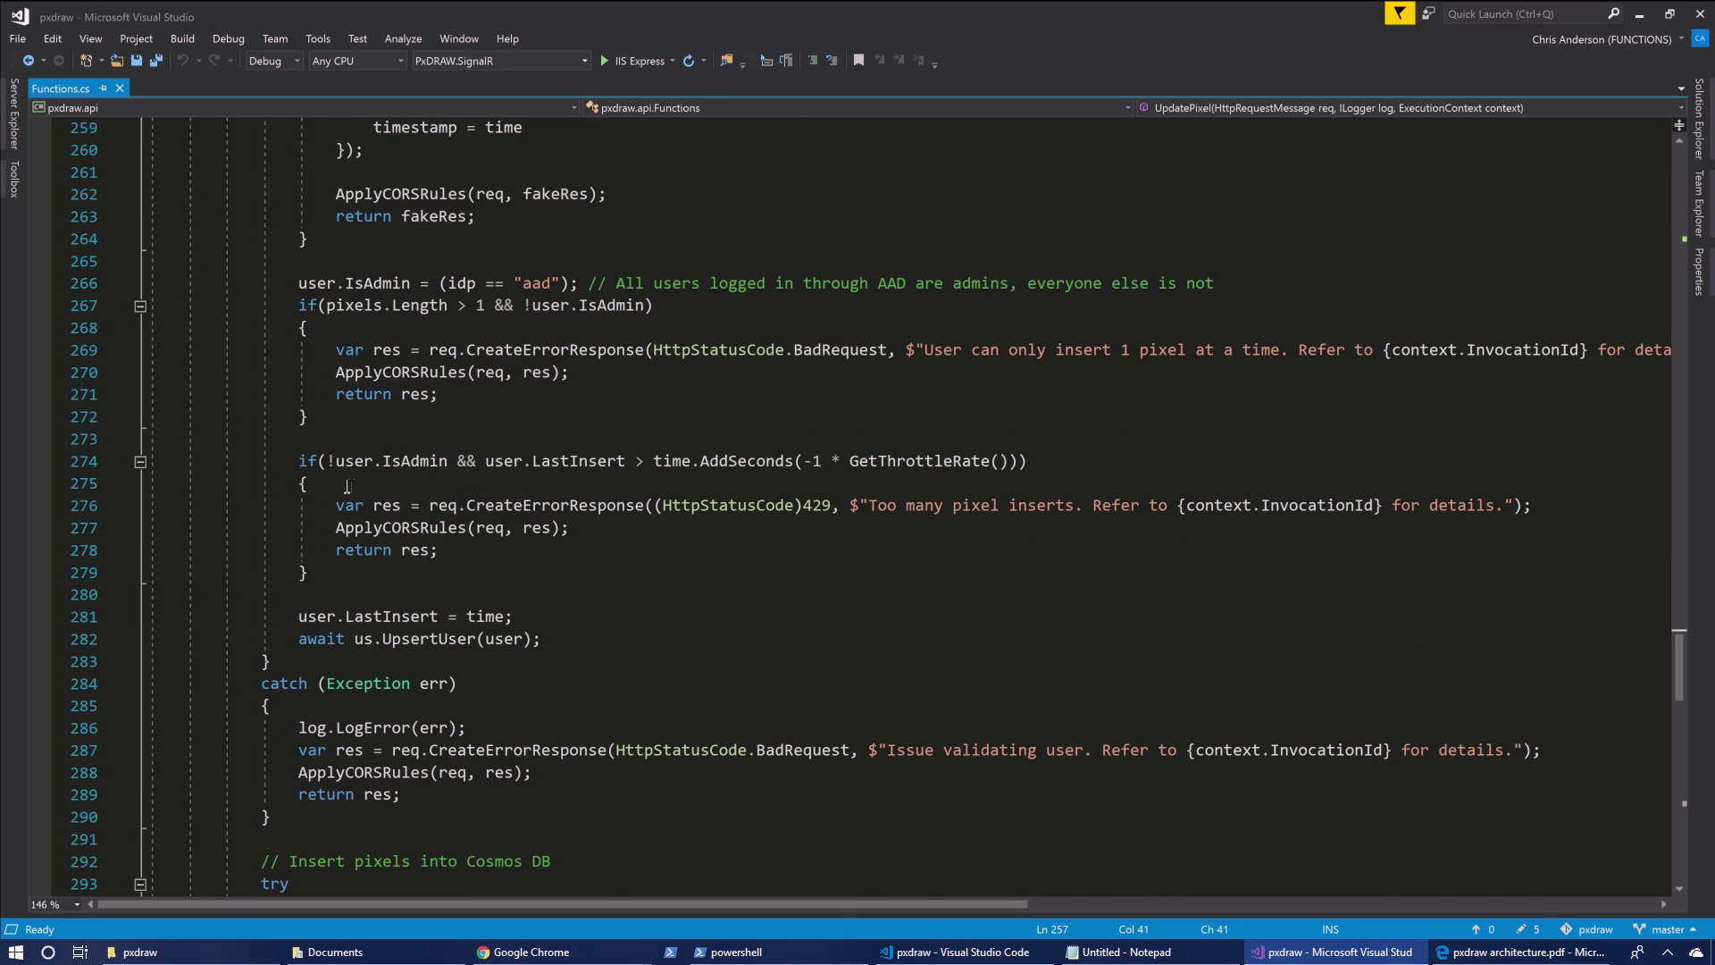
mouse_move(439, 616)
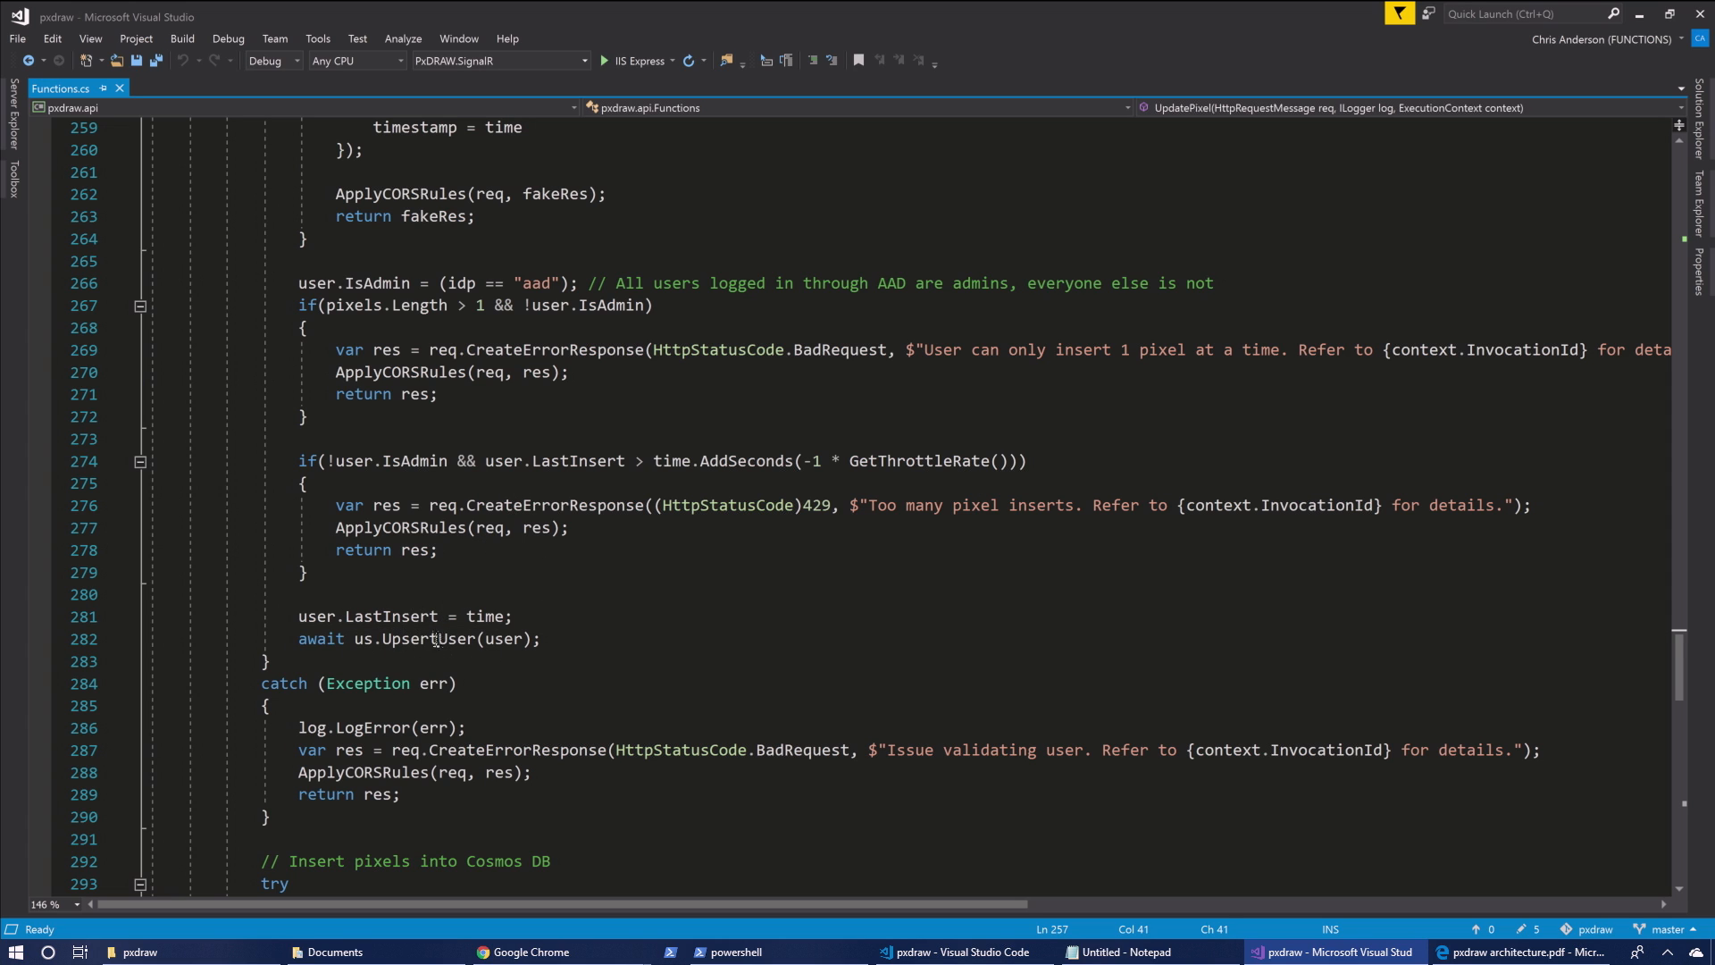
double_click(428, 639)
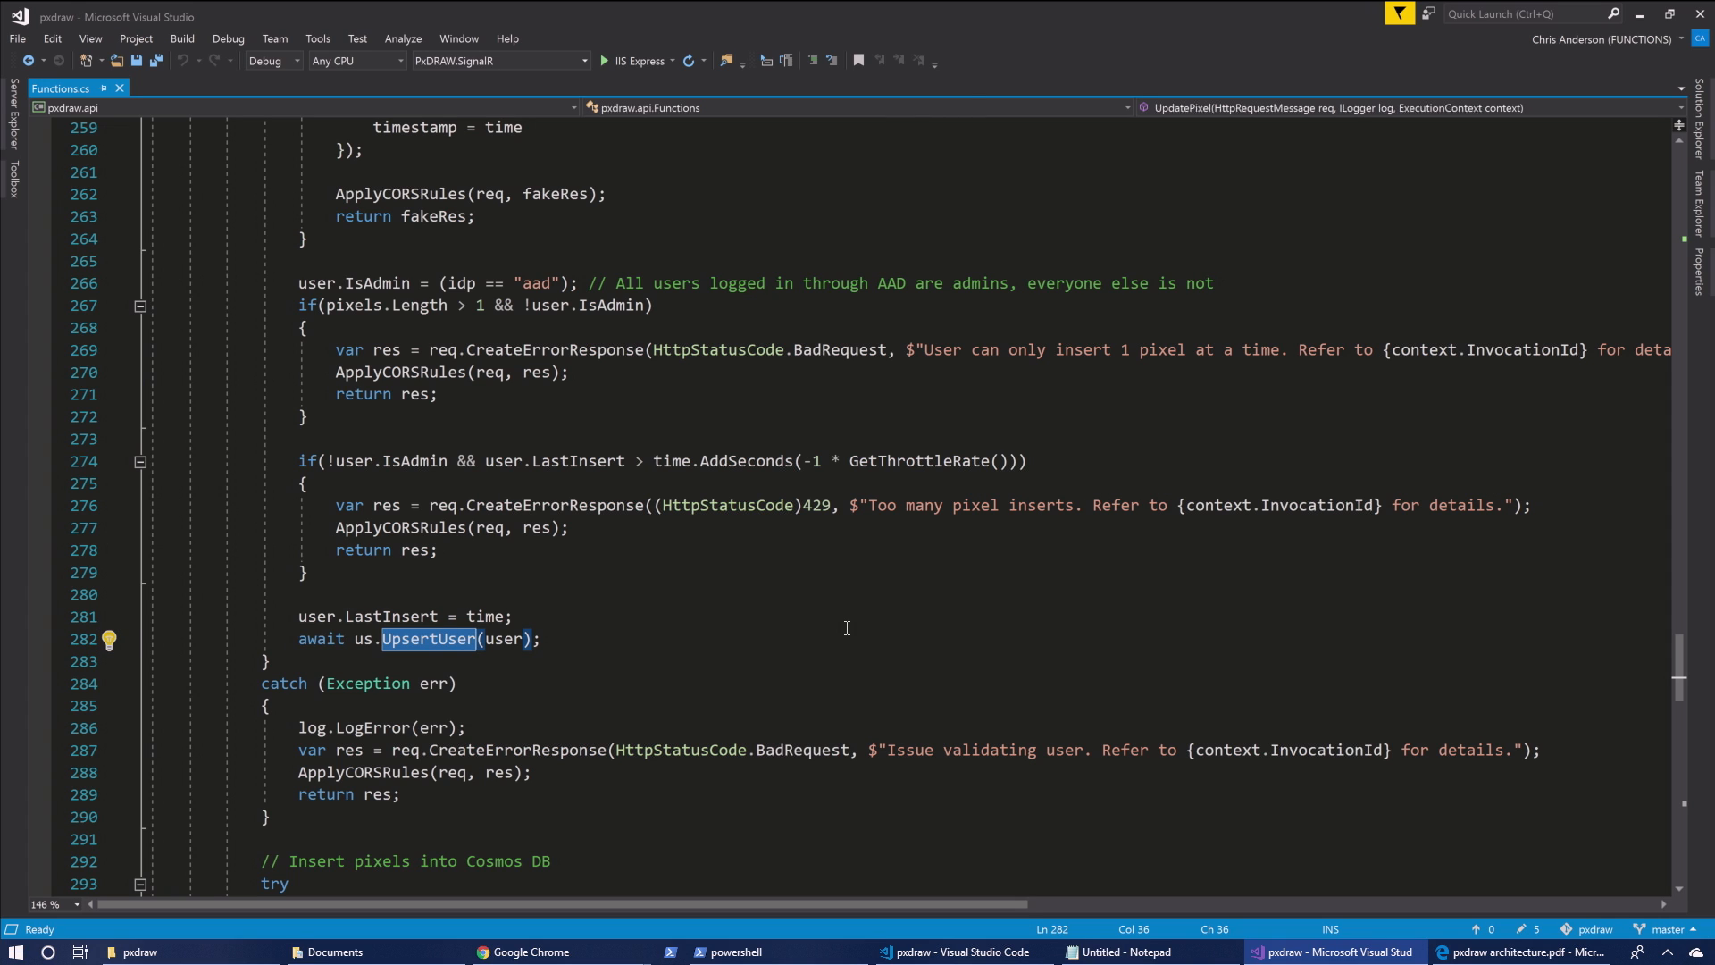
click(544, 638)
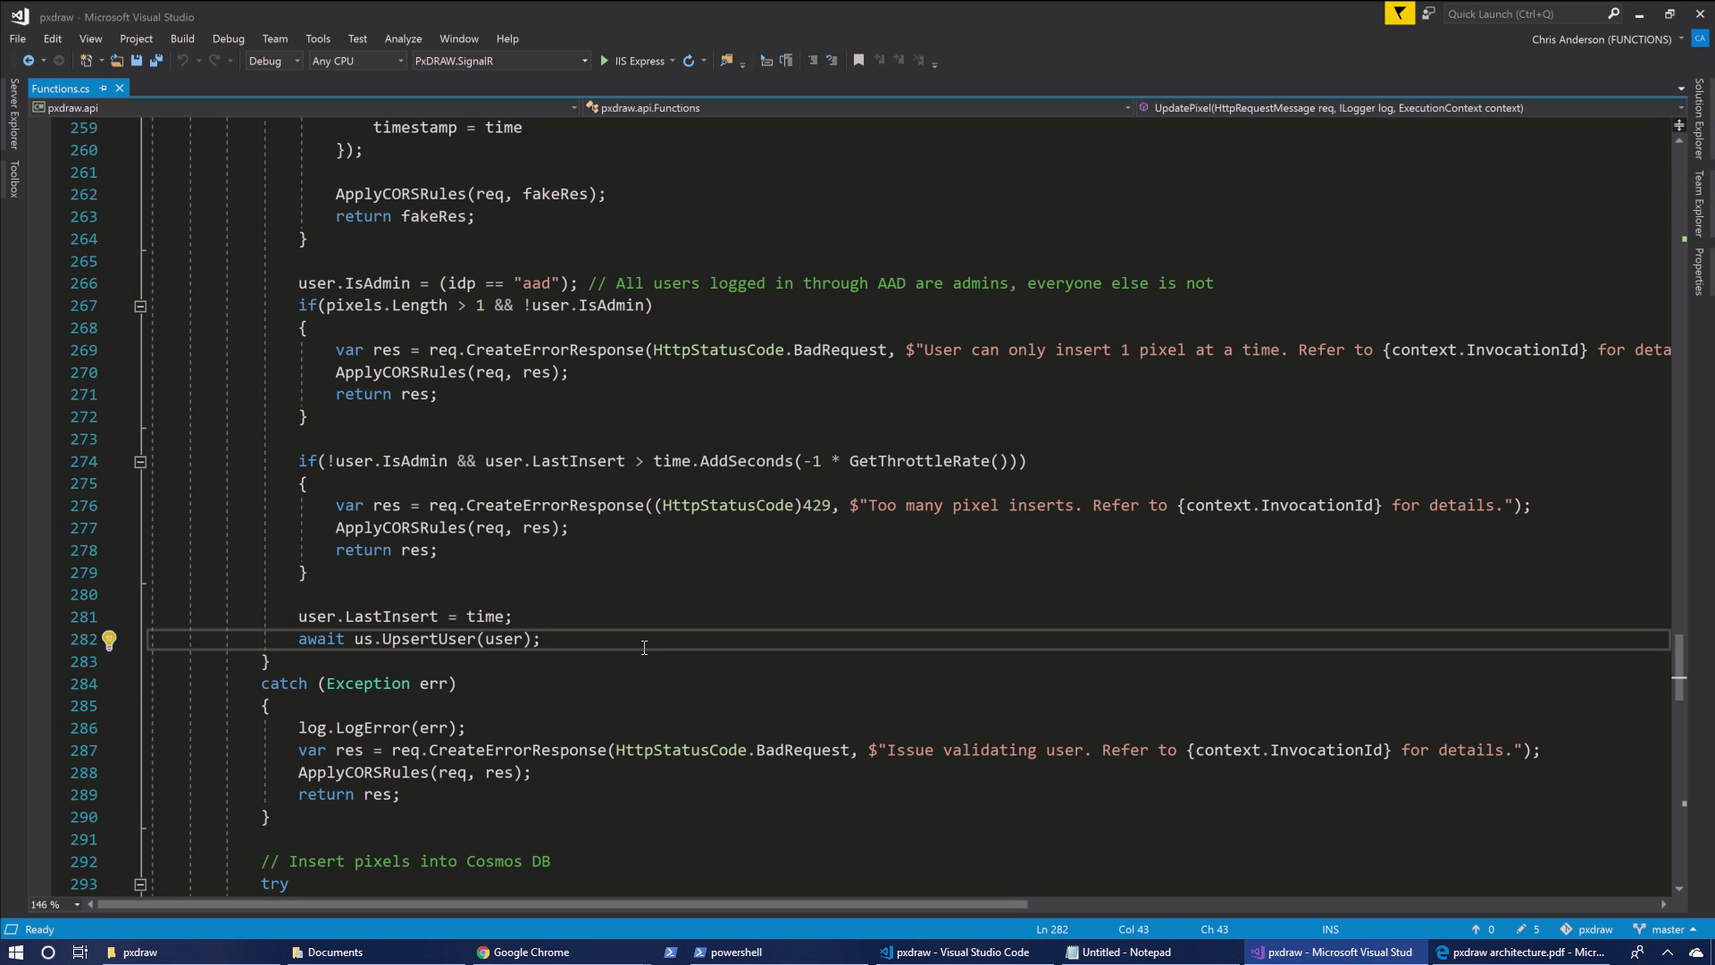
Scroll to the Cosmos DB pixel batch insert and the Created response
scroll(down, 3)
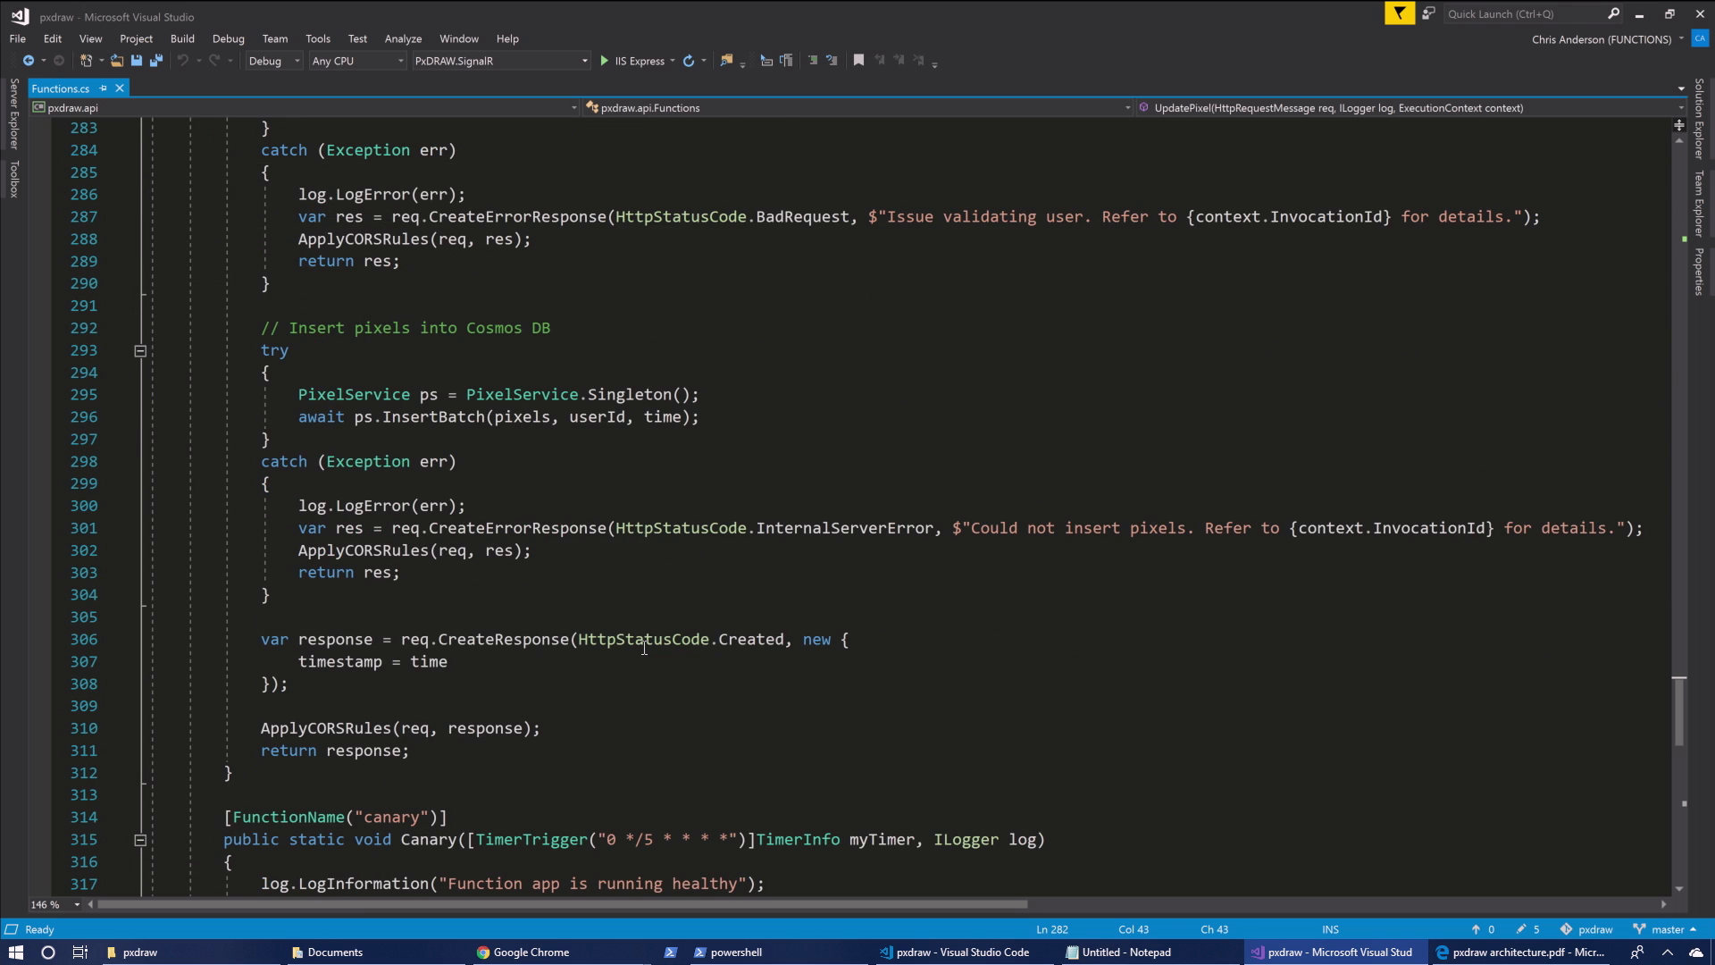
scroll(down, 3)
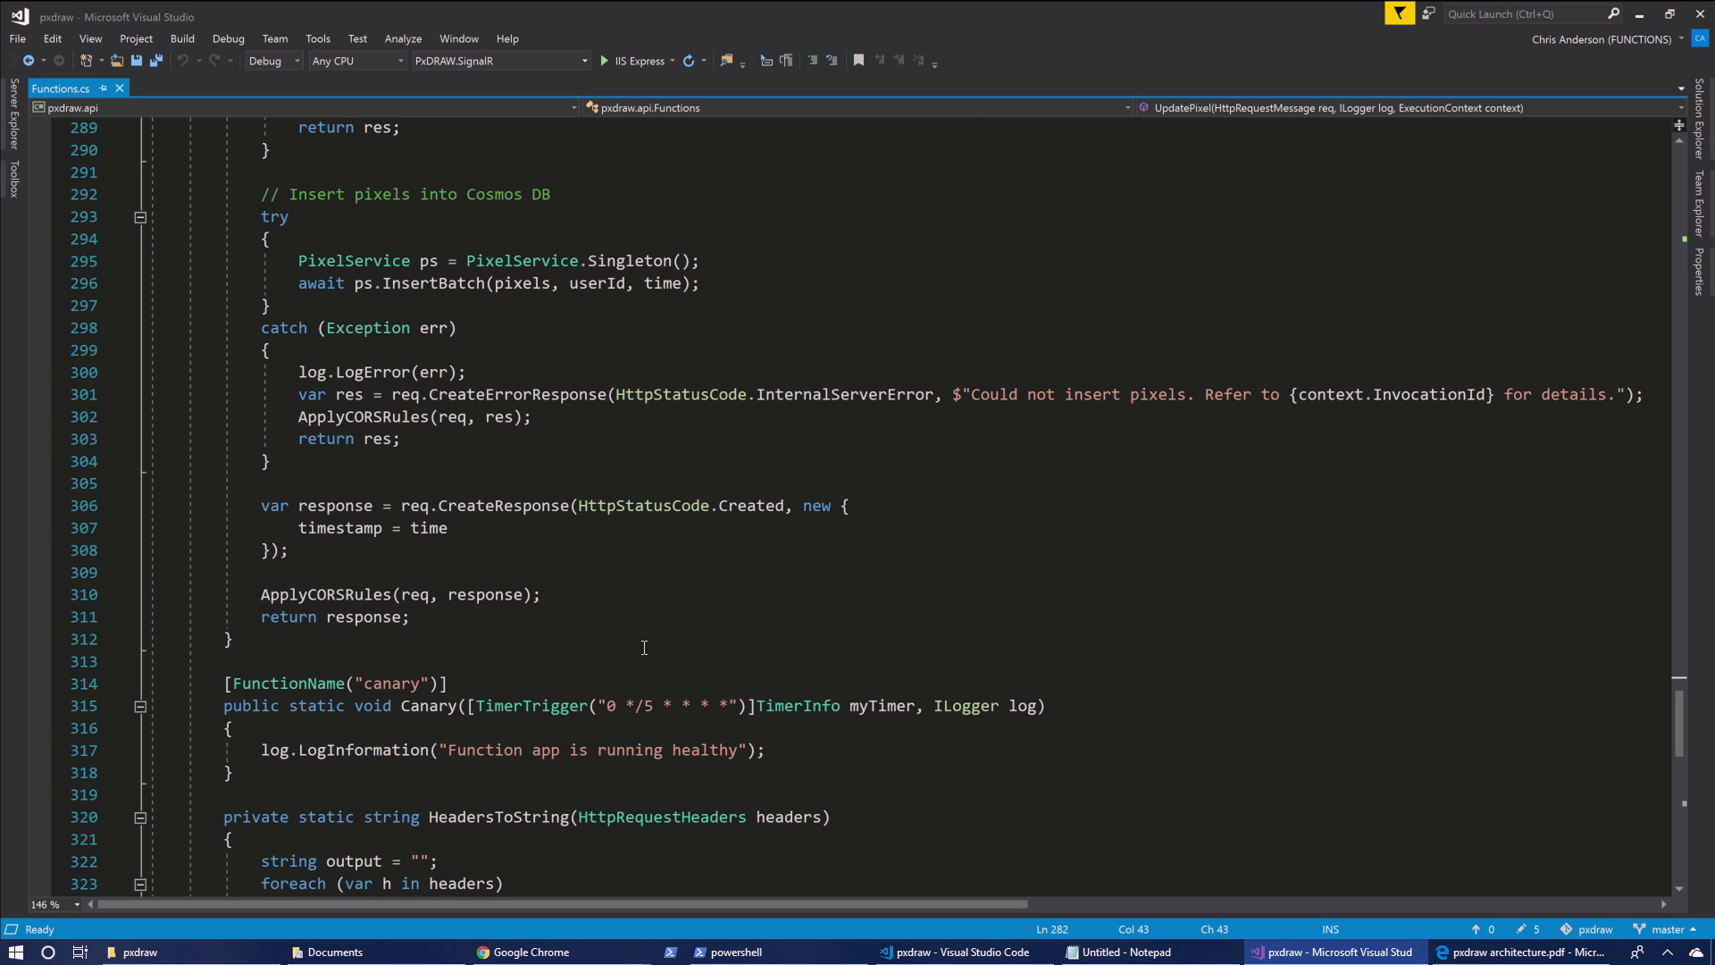
mouse_move(372, 263)
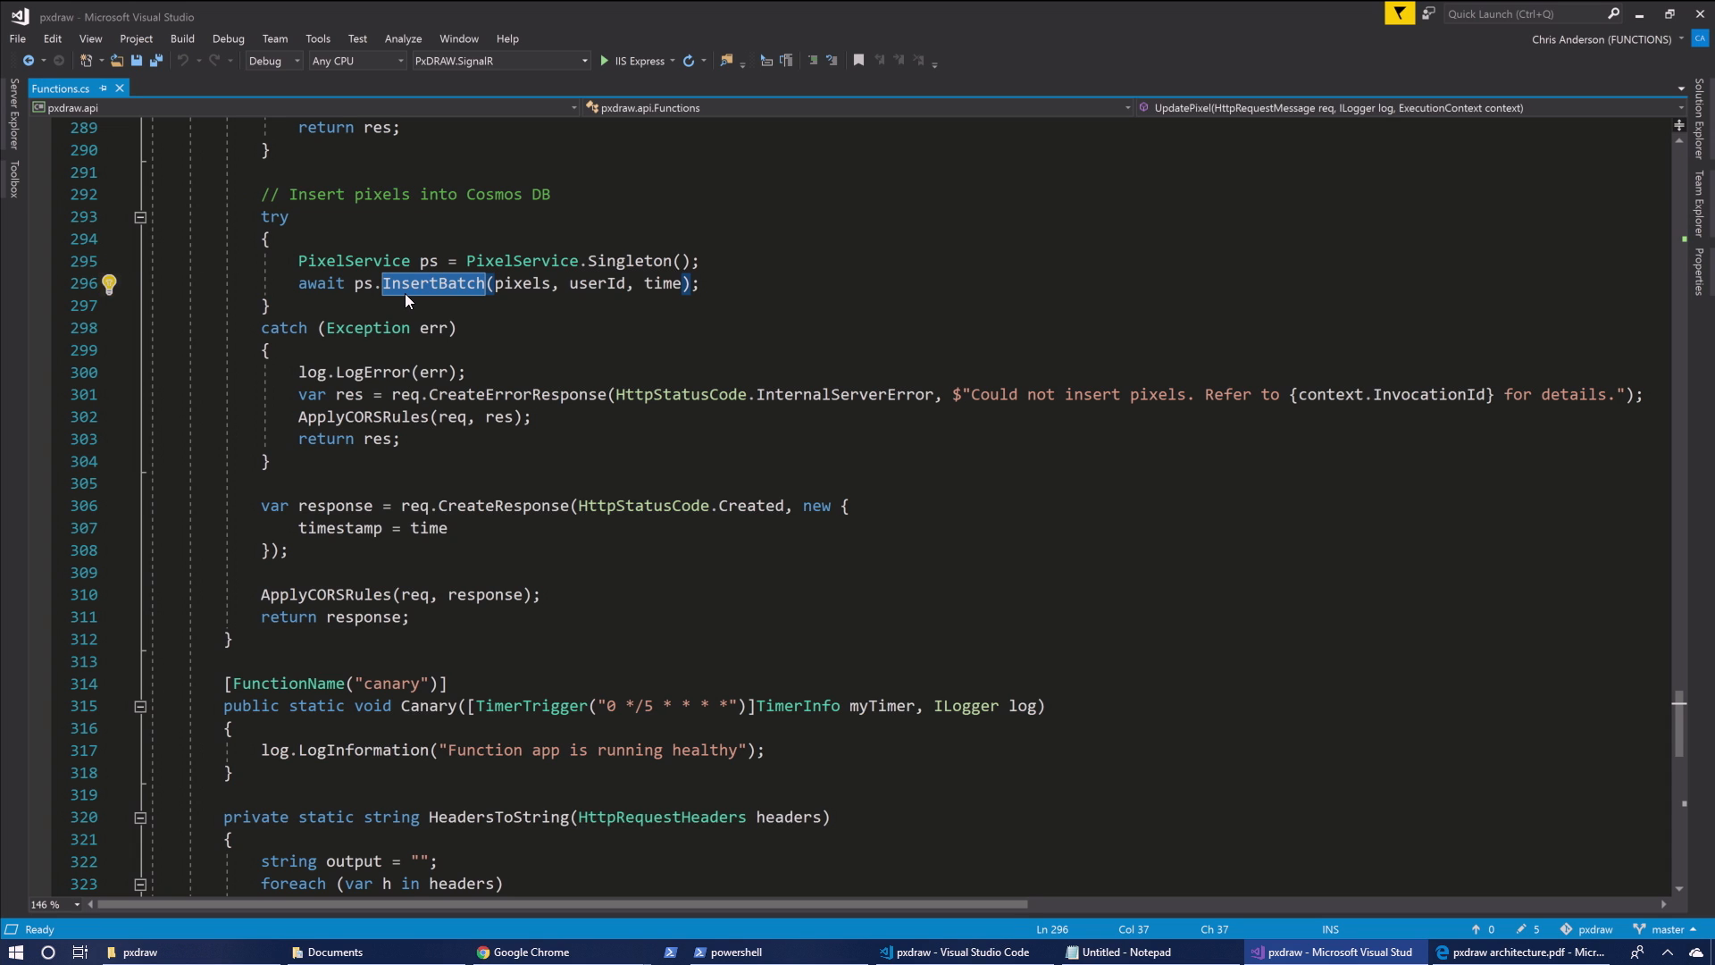
mouse_move(640, 393)
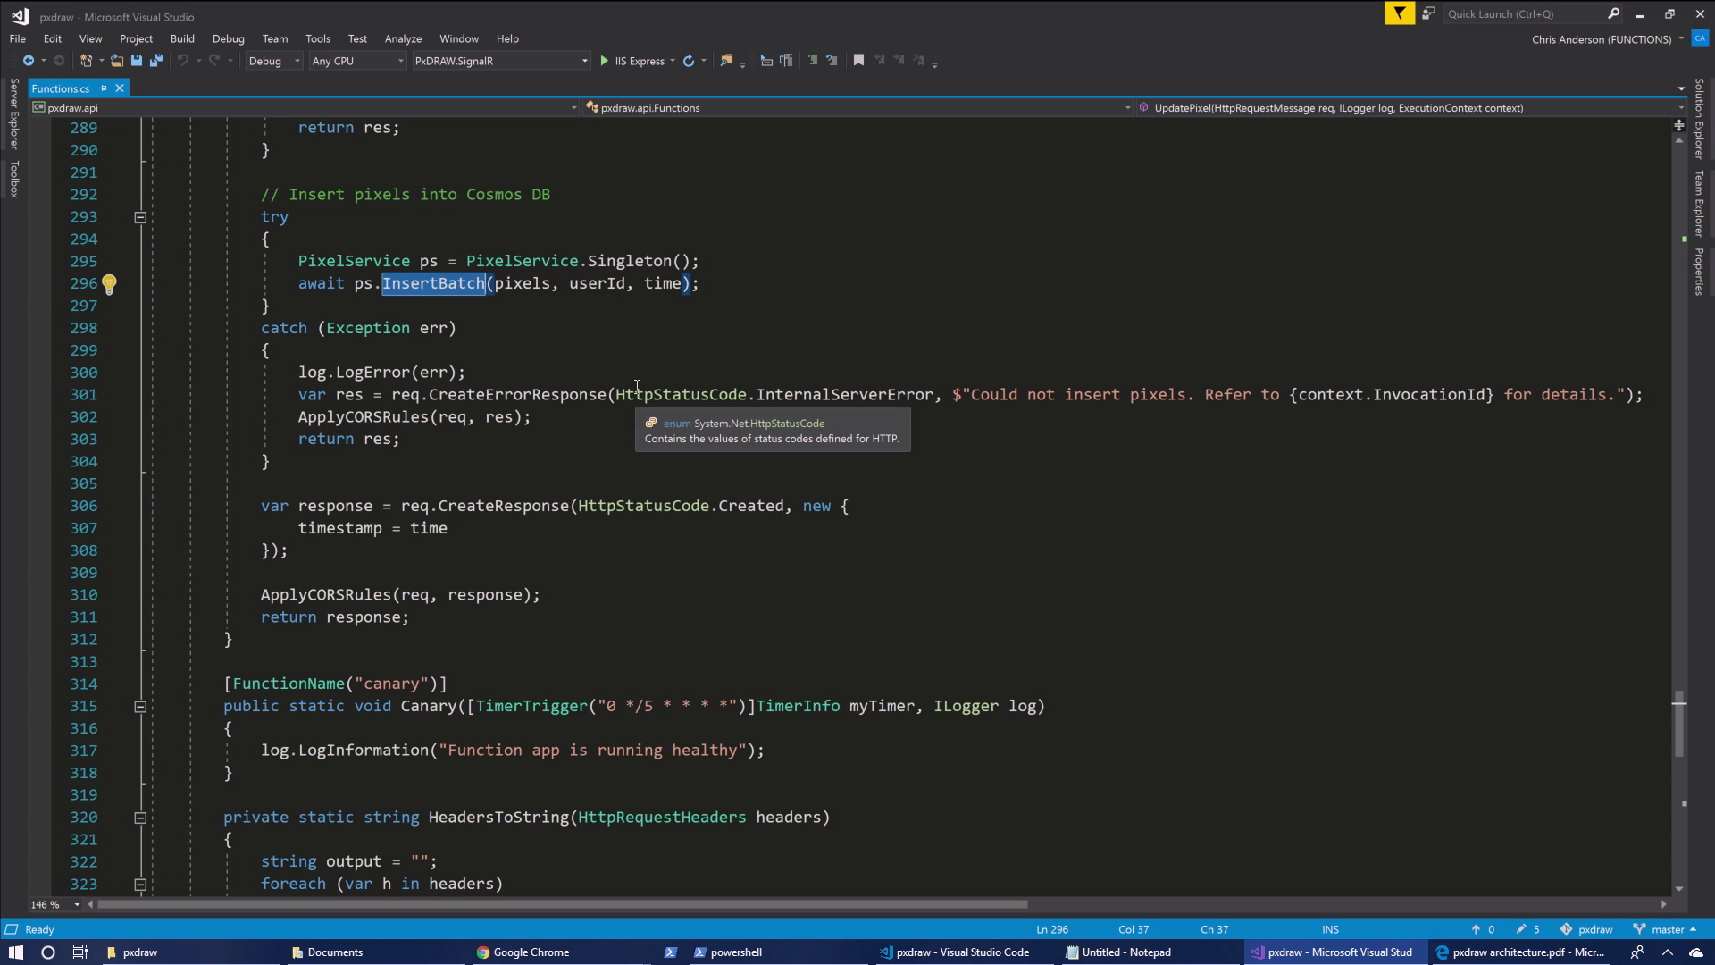